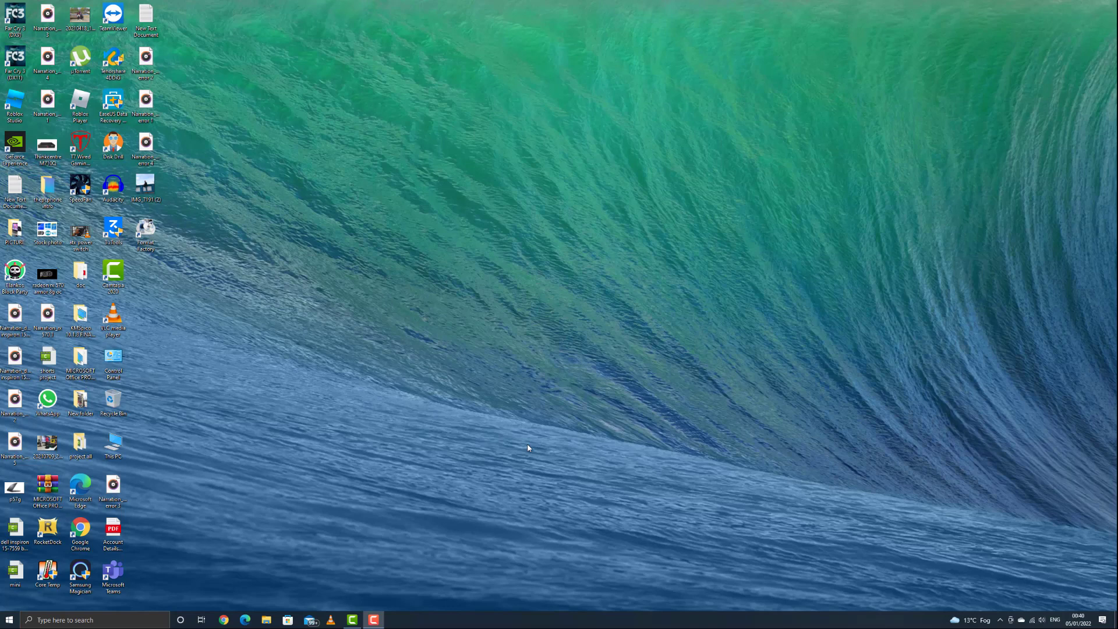
pyautogui.moveTo(527, 445)
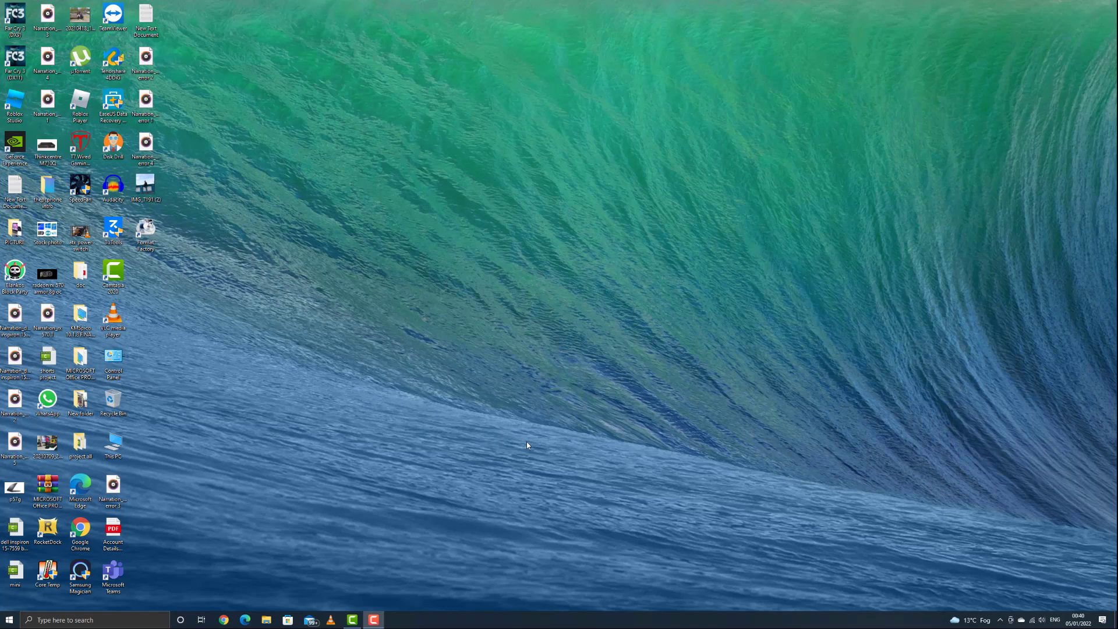
pyautogui.moveTo(425, 442)
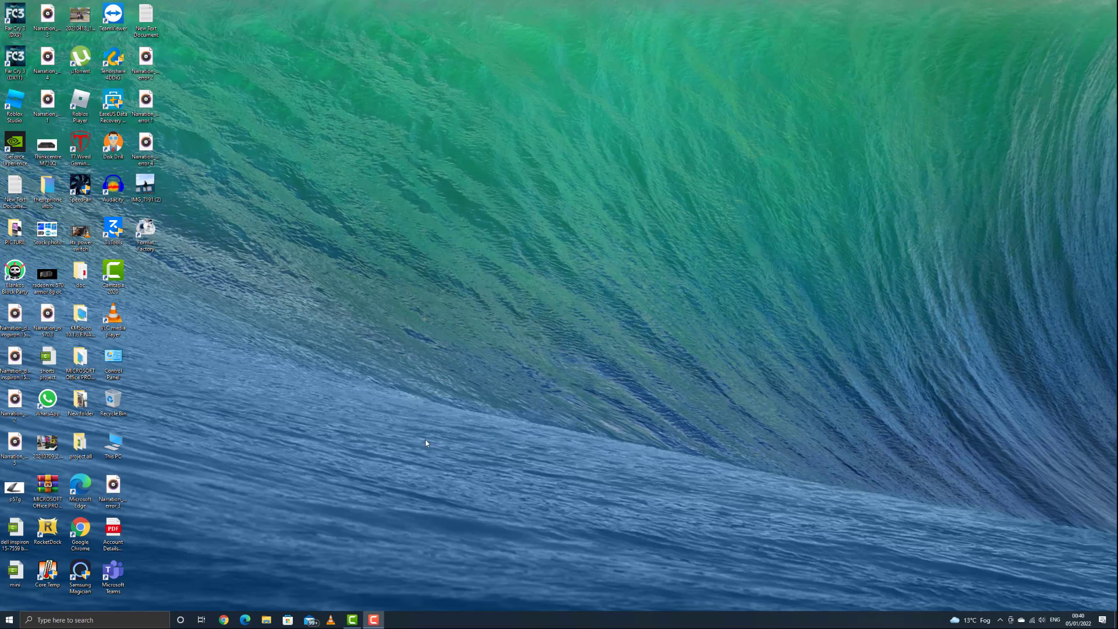
pyautogui.moveTo(270, 212)
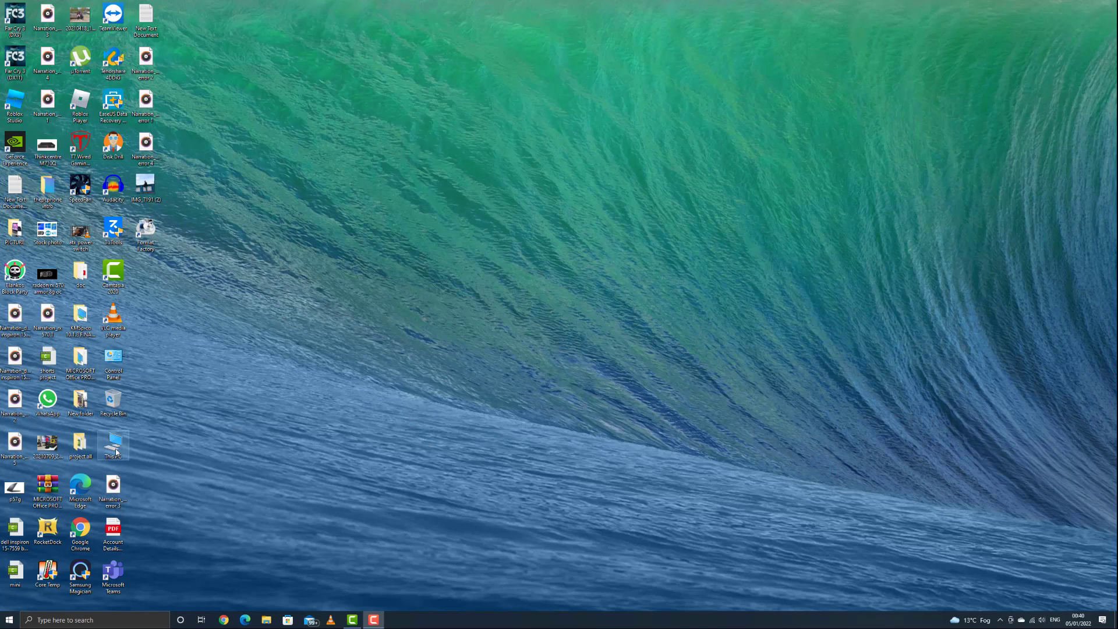
# Step: Check the drives in This PC, then open rufus.ie from Chrome's search results
pyautogui.doubleClick(113, 445)
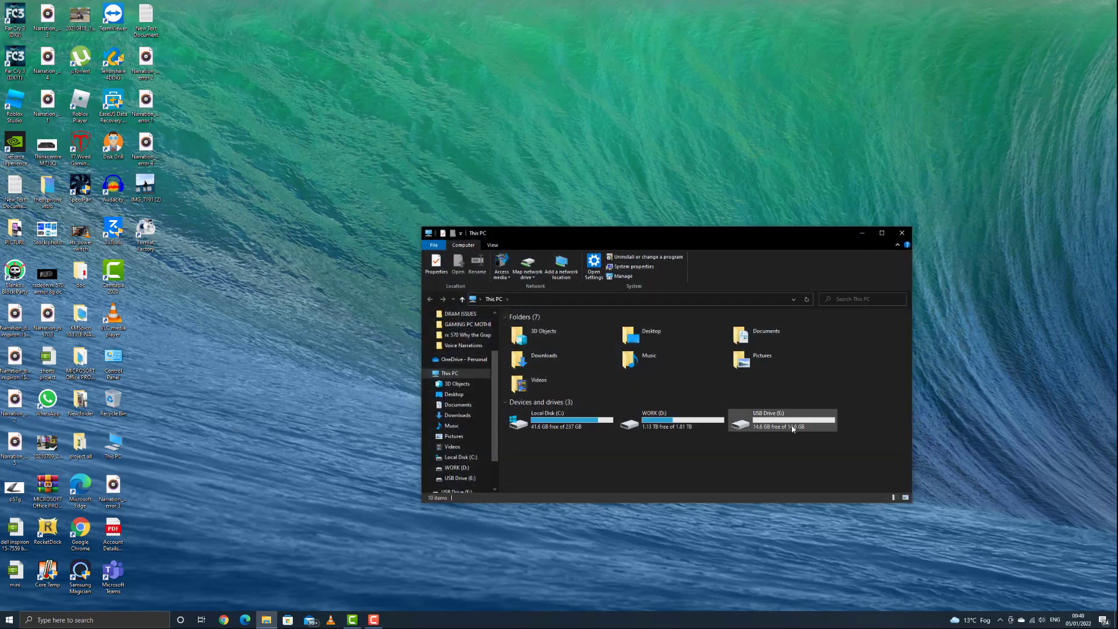
pyautogui.moveTo(794, 425)
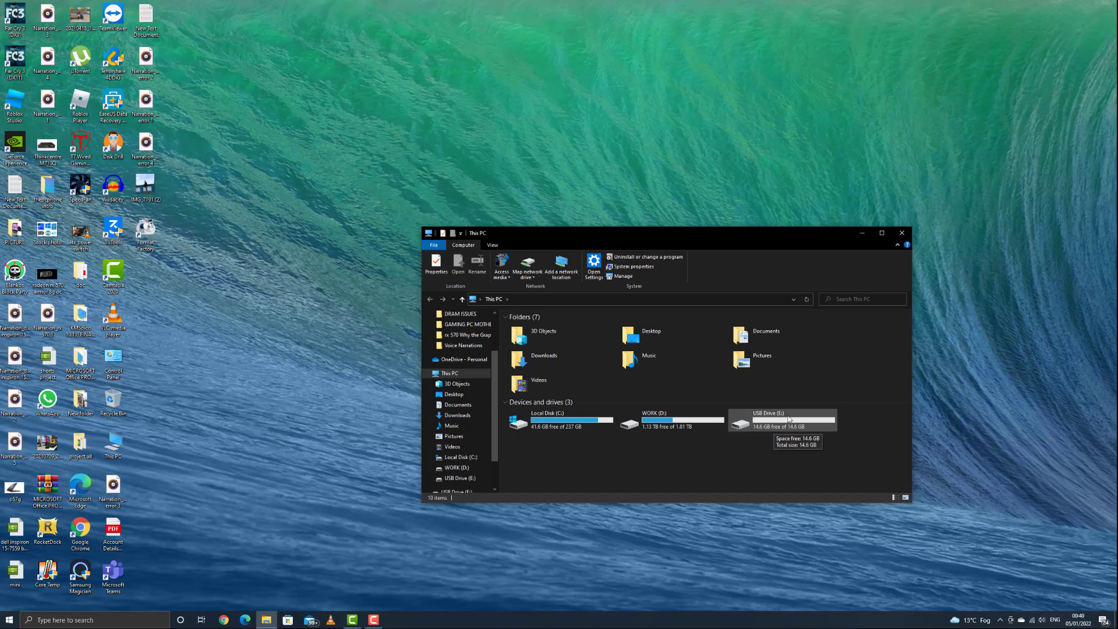
pyautogui.moveTo(804, 411)
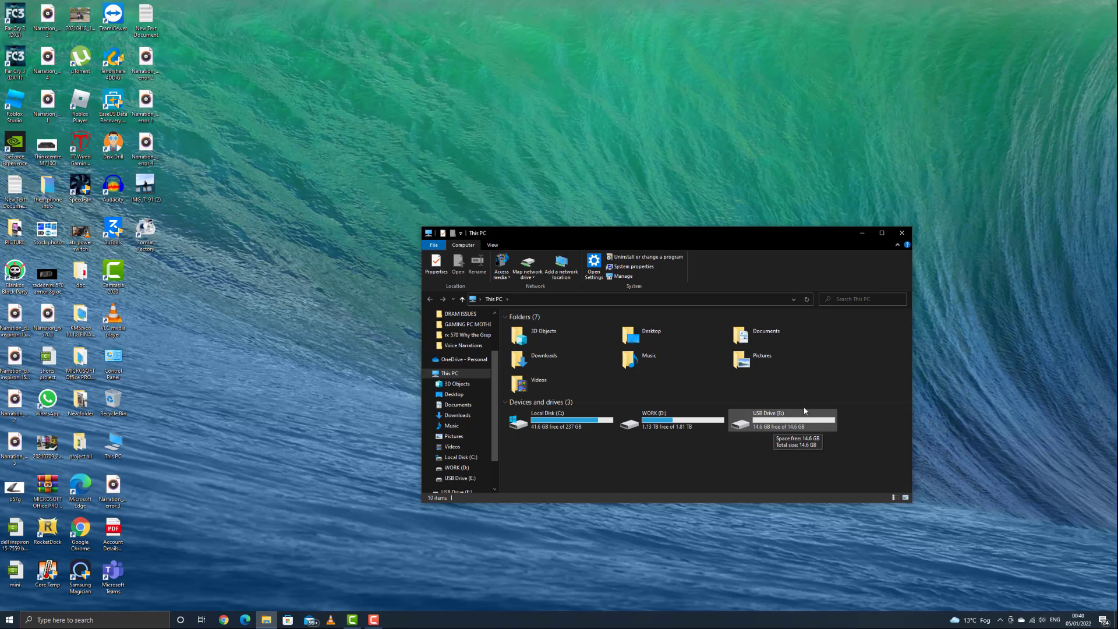
pyautogui.click(901, 232)
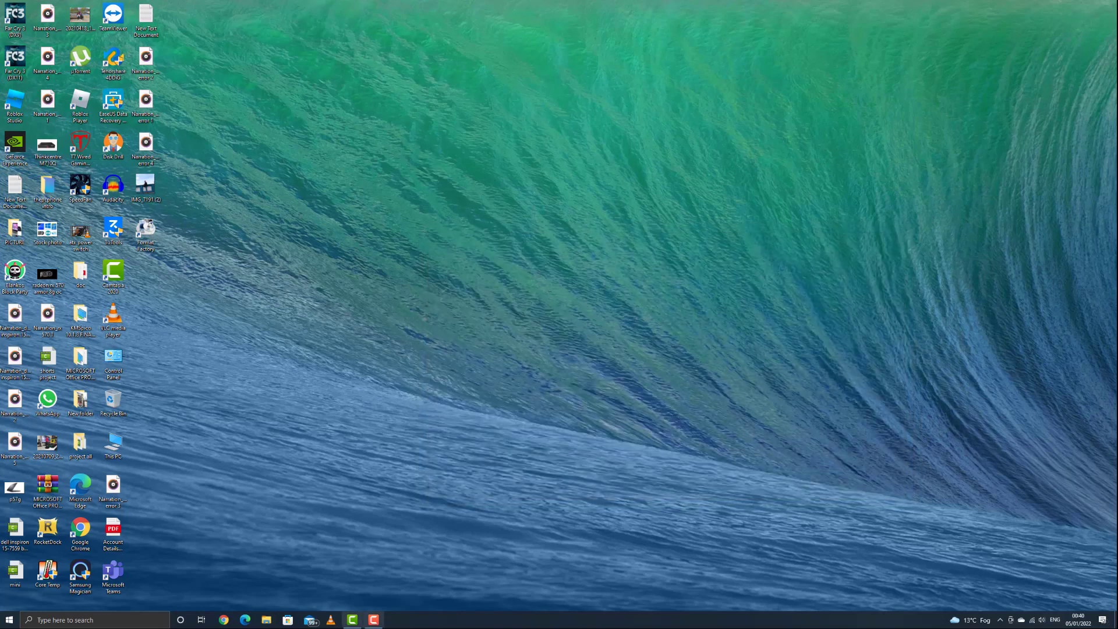
pyautogui.click(223, 619)
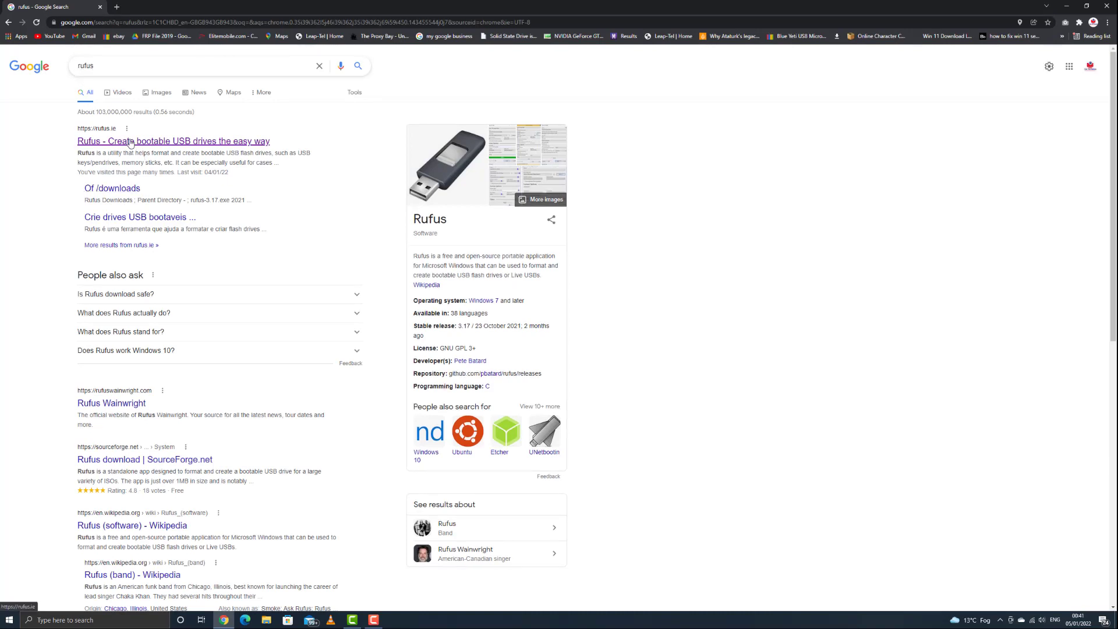
pyautogui.click(173, 140)
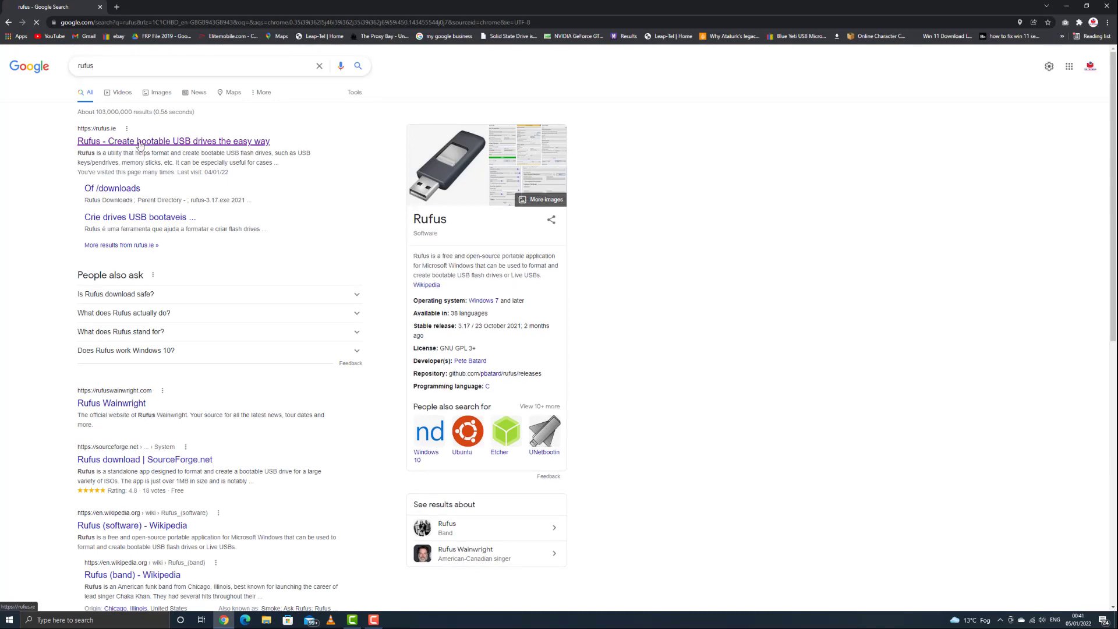
pyautogui.click(173, 140)
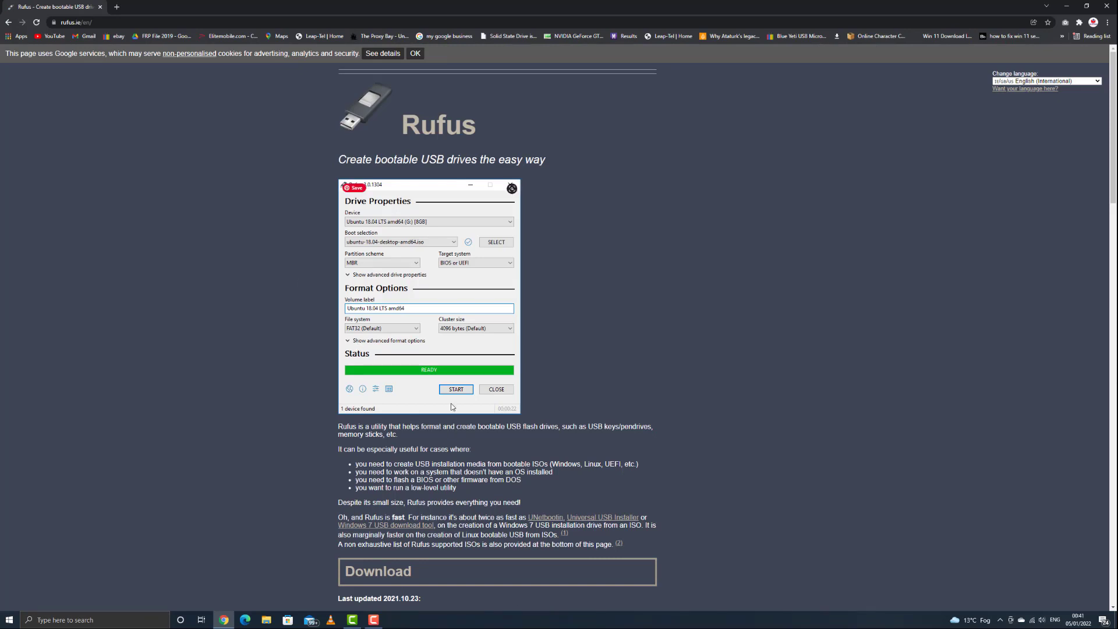
# Step: Download Rufus 3.17 Portable and launch it from the download bar
pyautogui.scroll(-3)
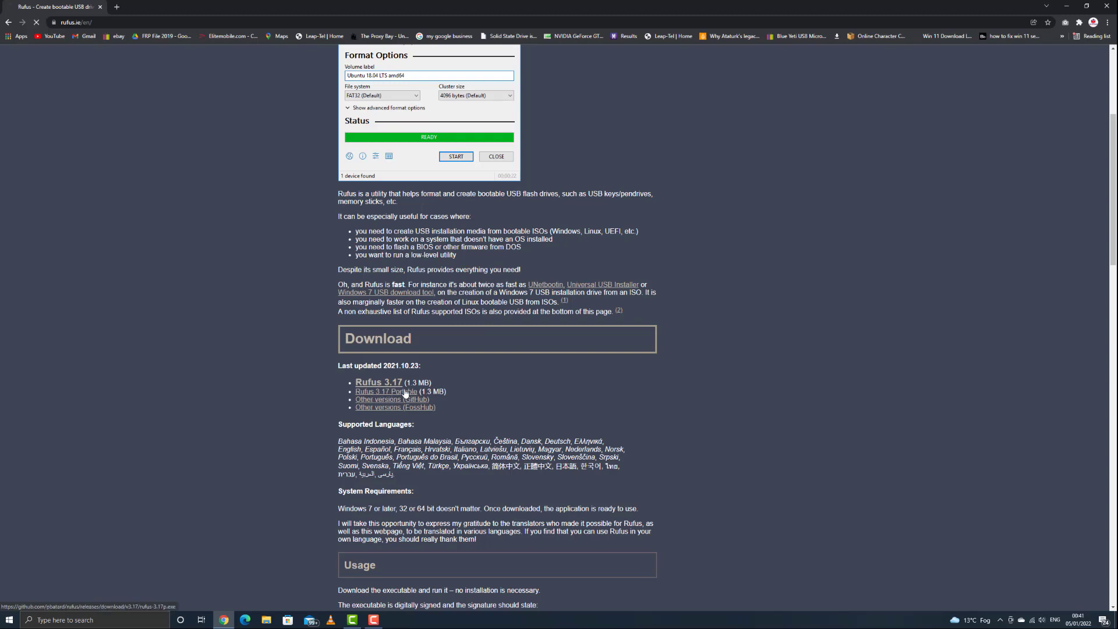
pyautogui.click(385, 391)
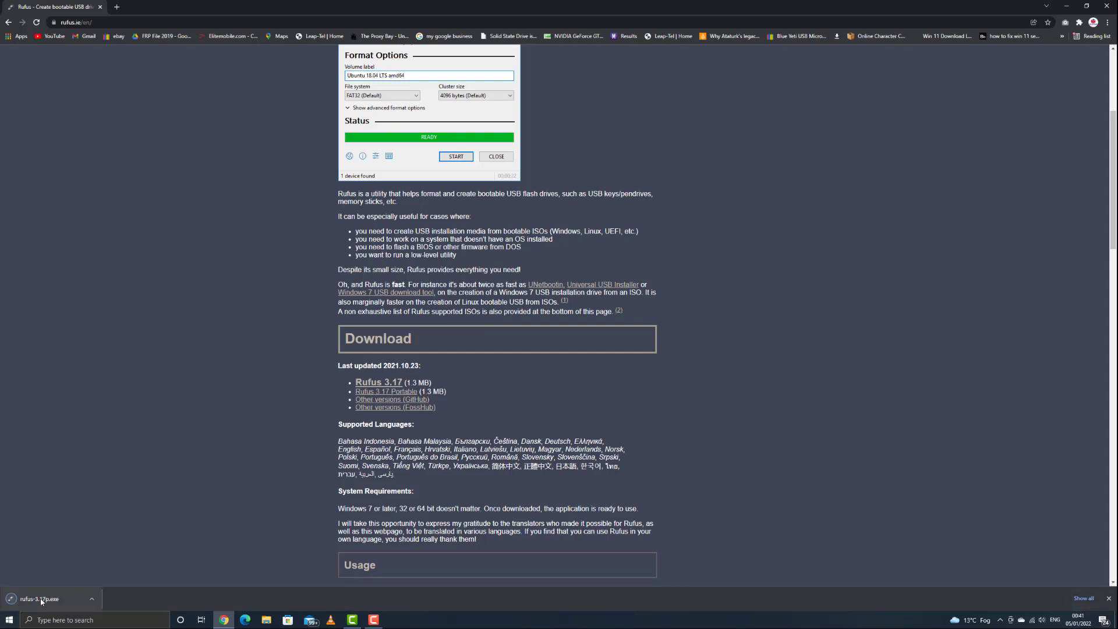
pyautogui.click(39, 599)
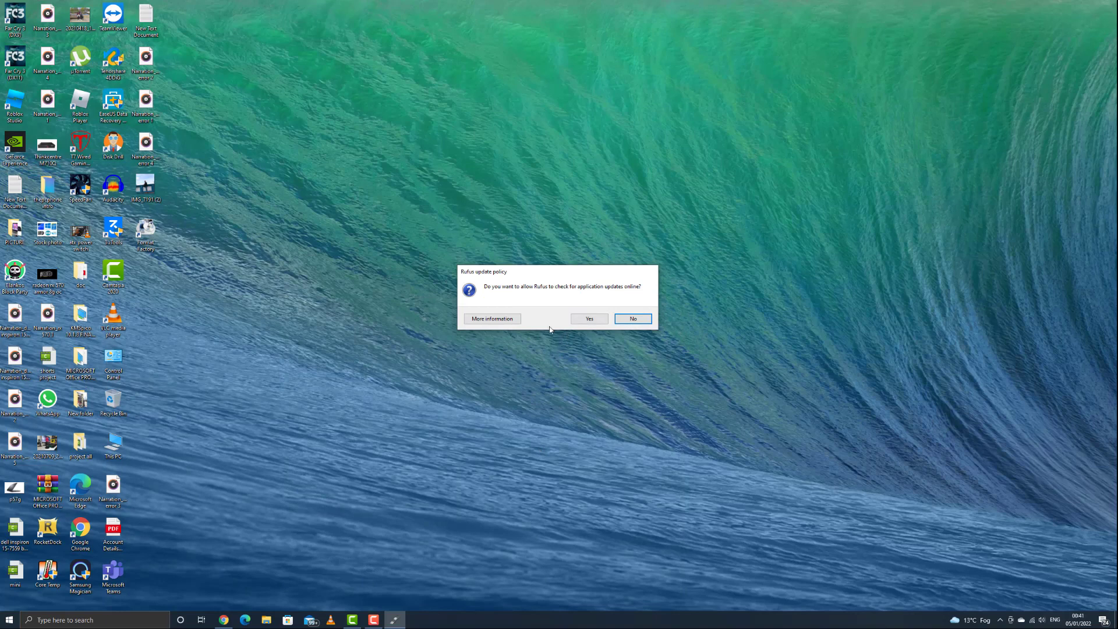
pyautogui.moveTo(385, 400)
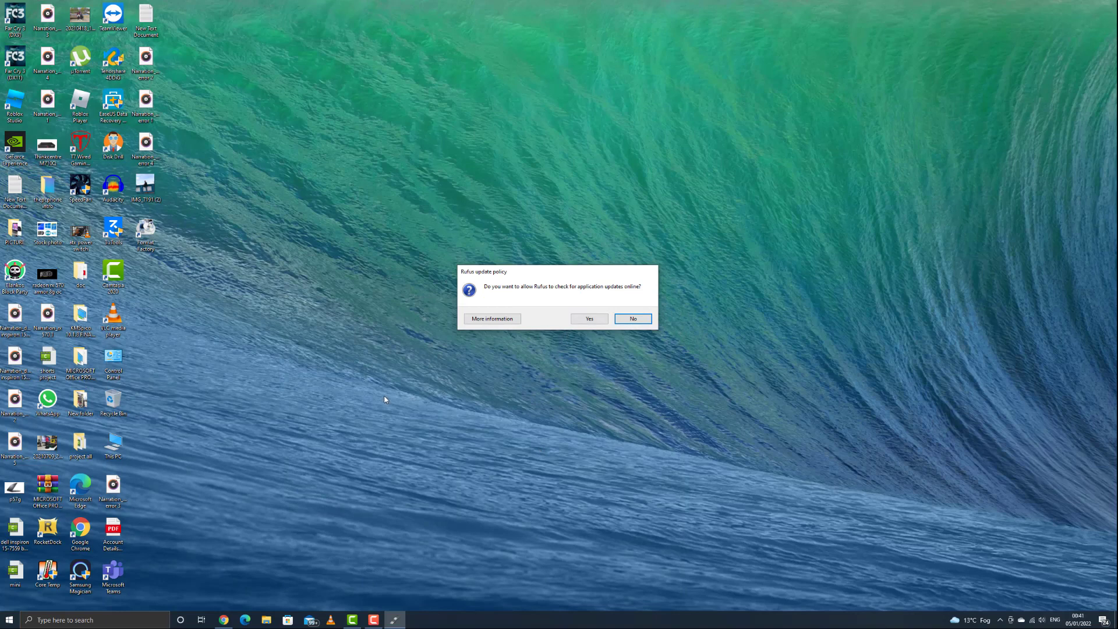
pyautogui.moveTo(283, 334)
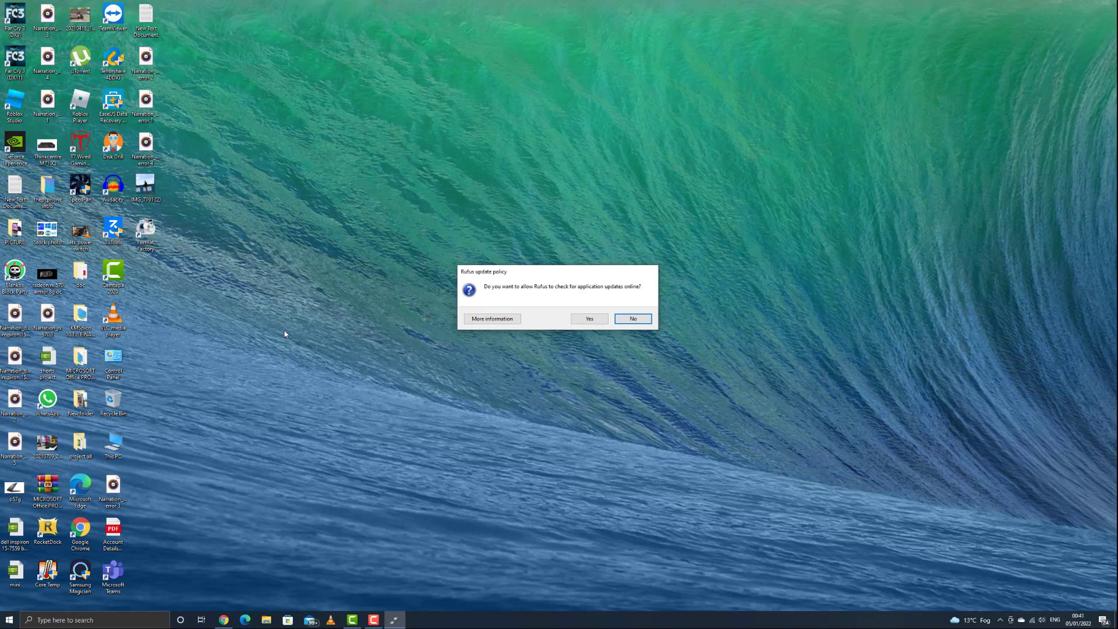
pyautogui.moveTo(529, 333)
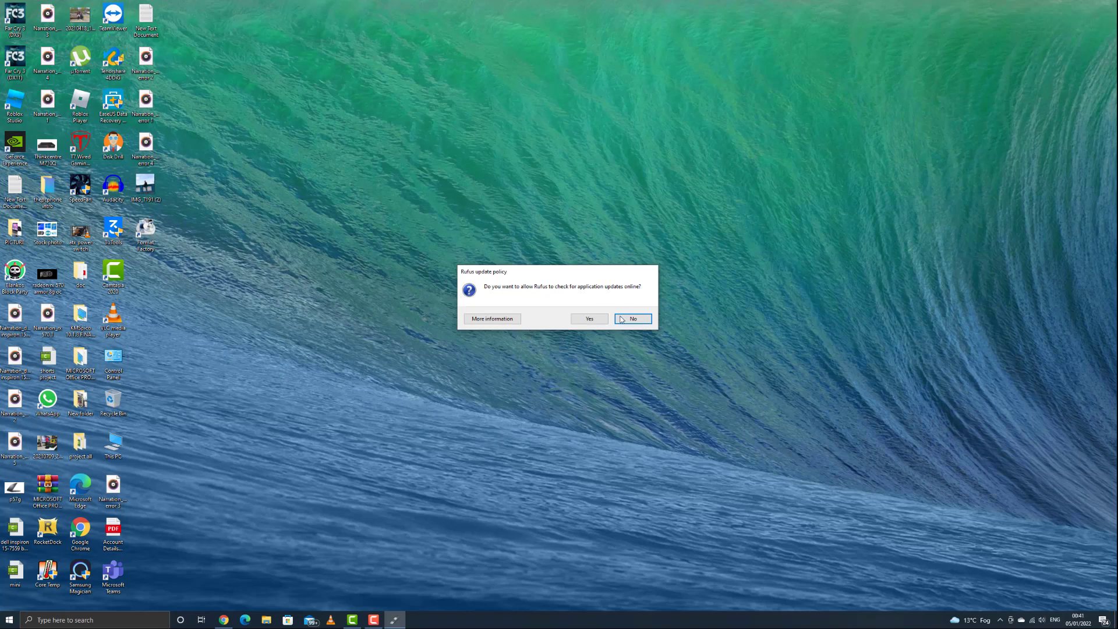
pyautogui.moveTo(589, 327)
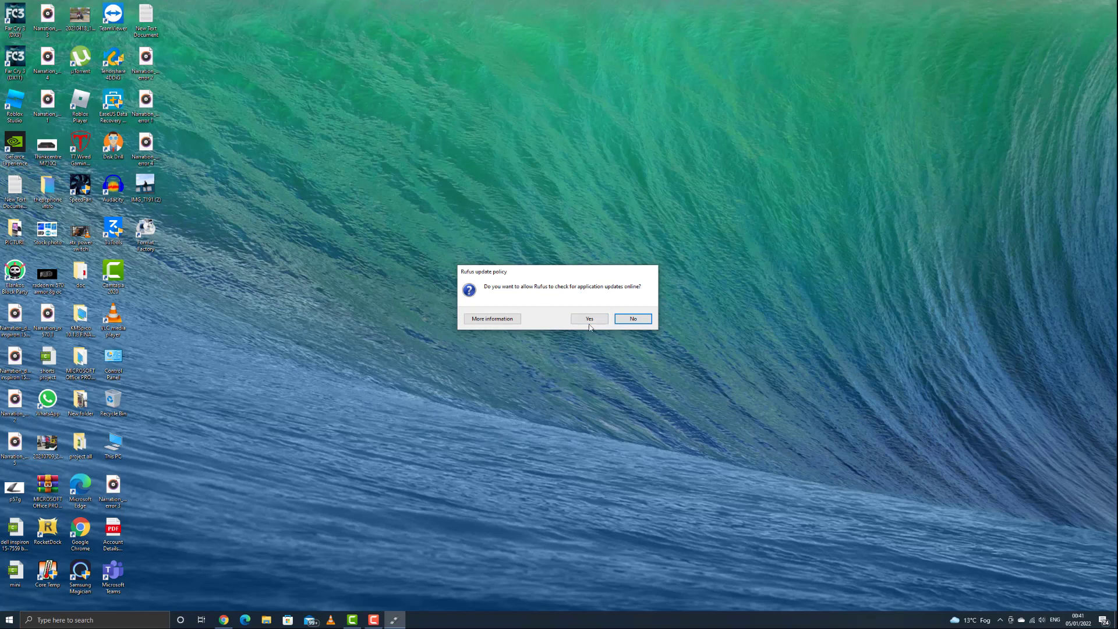
# Step: Answer Yes to let Rufus check for updates online
pyautogui.click(632, 318)
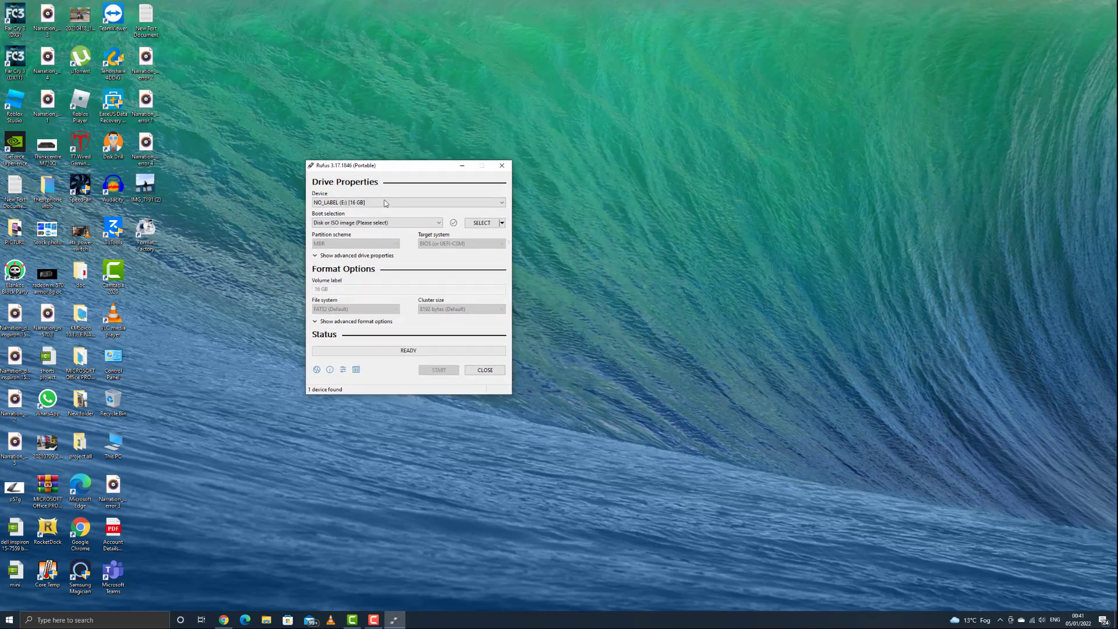
pyautogui.moveTo(599, 262)
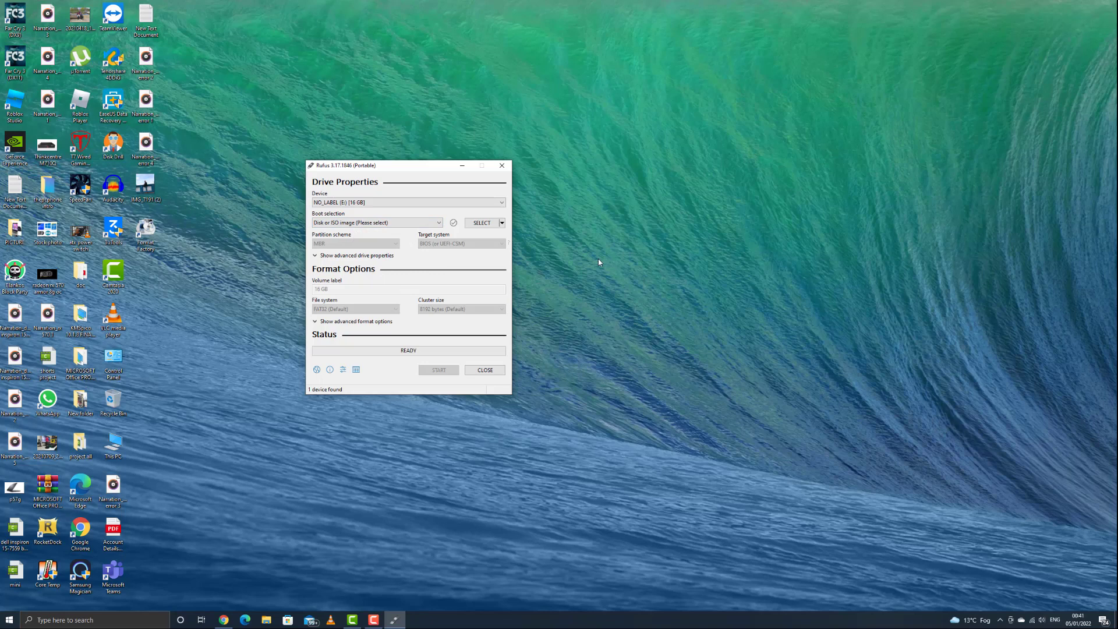
pyautogui.moveTo(447, 261)
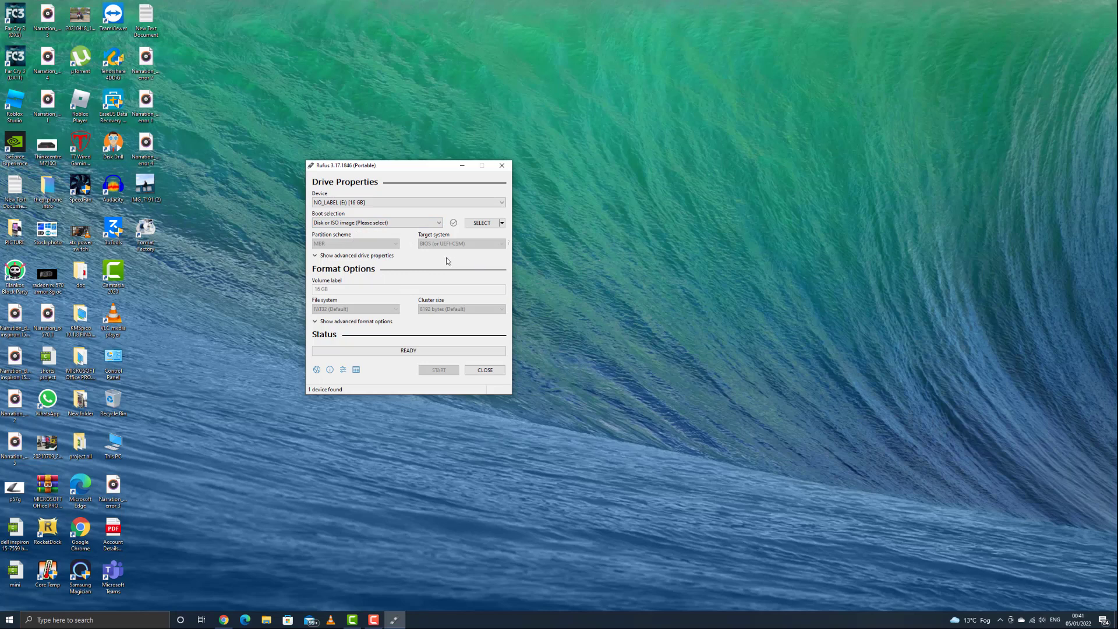
pyautogui.moveTo(375, 223)
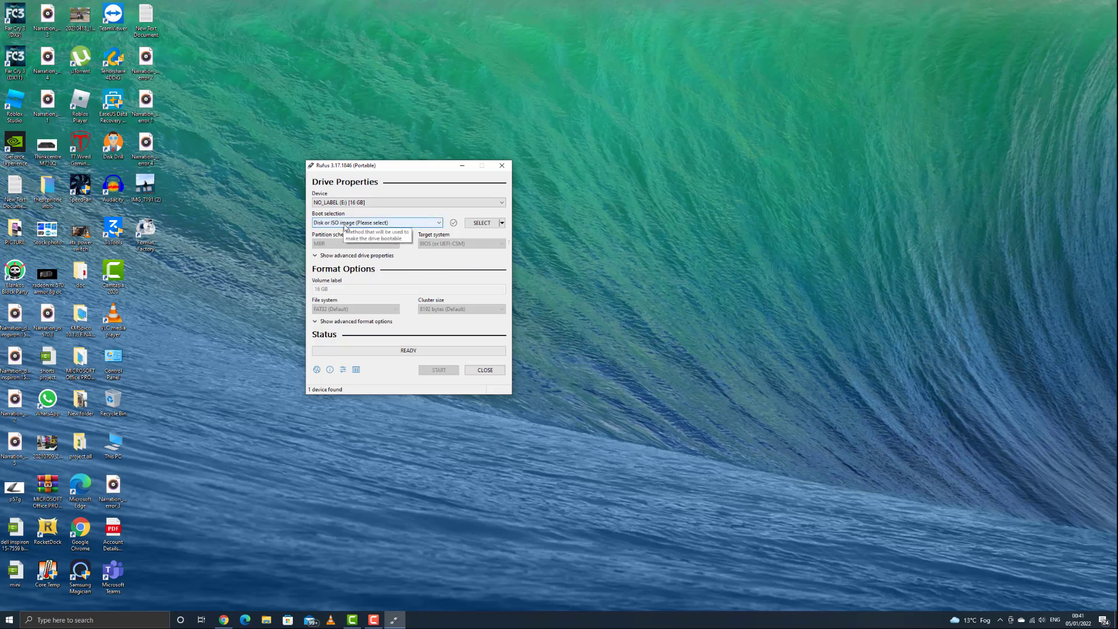
pyautogui.moveTo(409, 262)
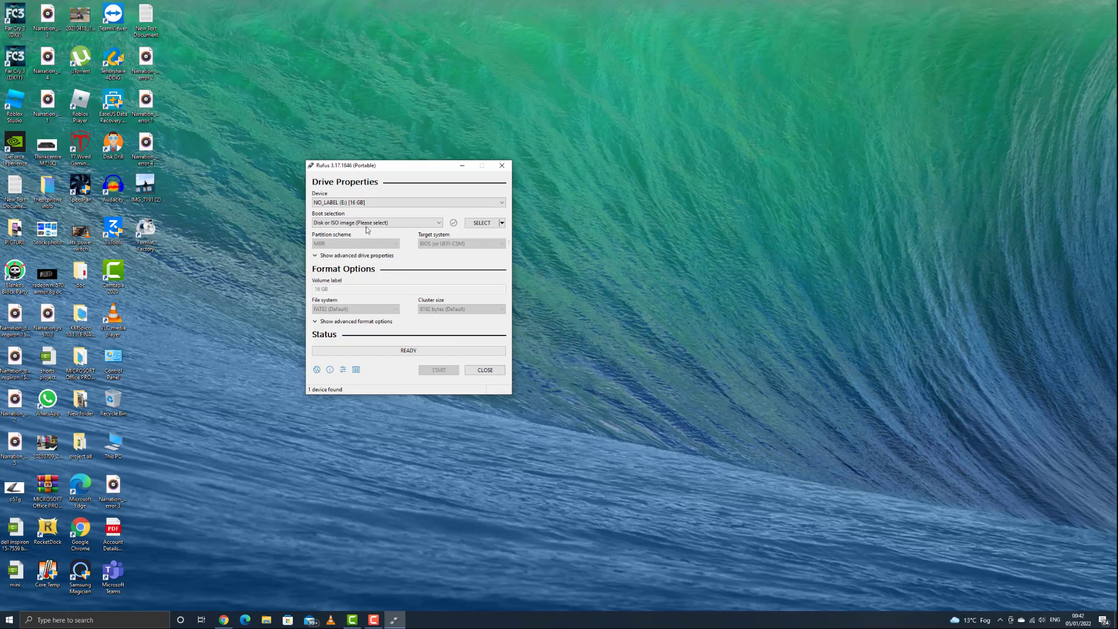
pyautogui.moveTo(482, 222)
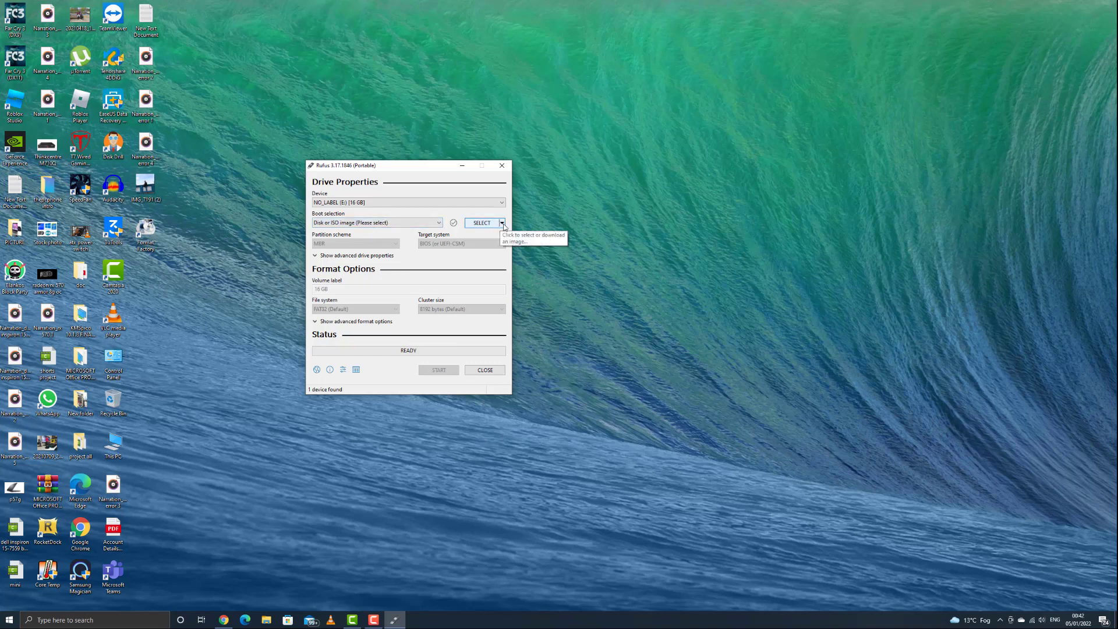
# Step: With NO_LABEL (E:) as Device, show the SELECT/DOWNLOAD options
pyautogui.click(502, 223)
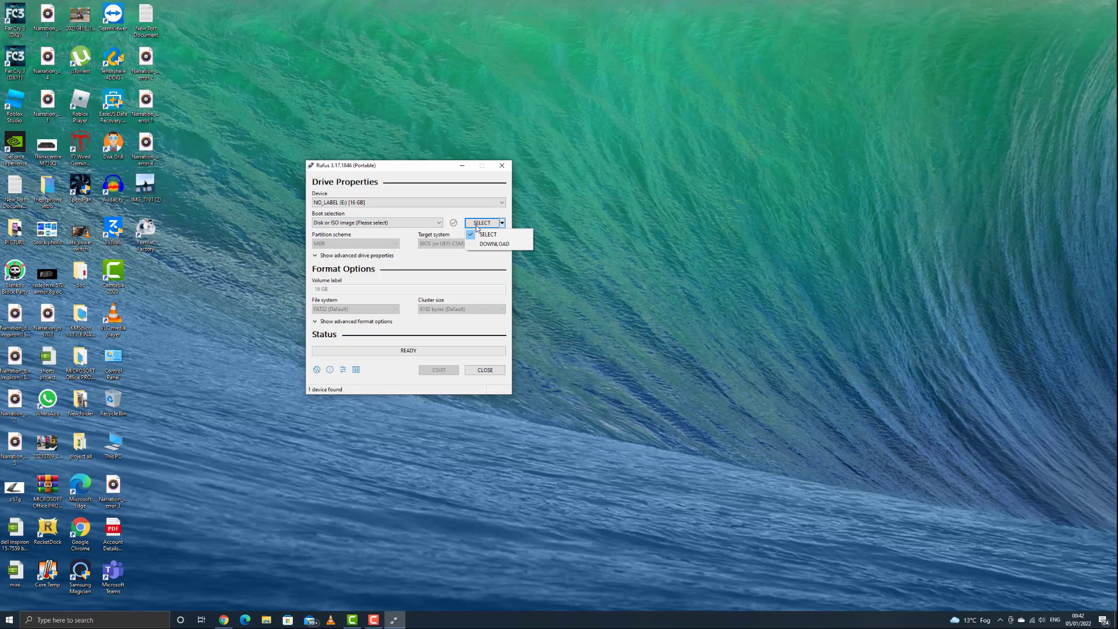
# Step: Switch to DOWNLOAD with 'Disk or ISO image' kept, opening the Download ISO Image dialog
pyautogui.click(493, 244)
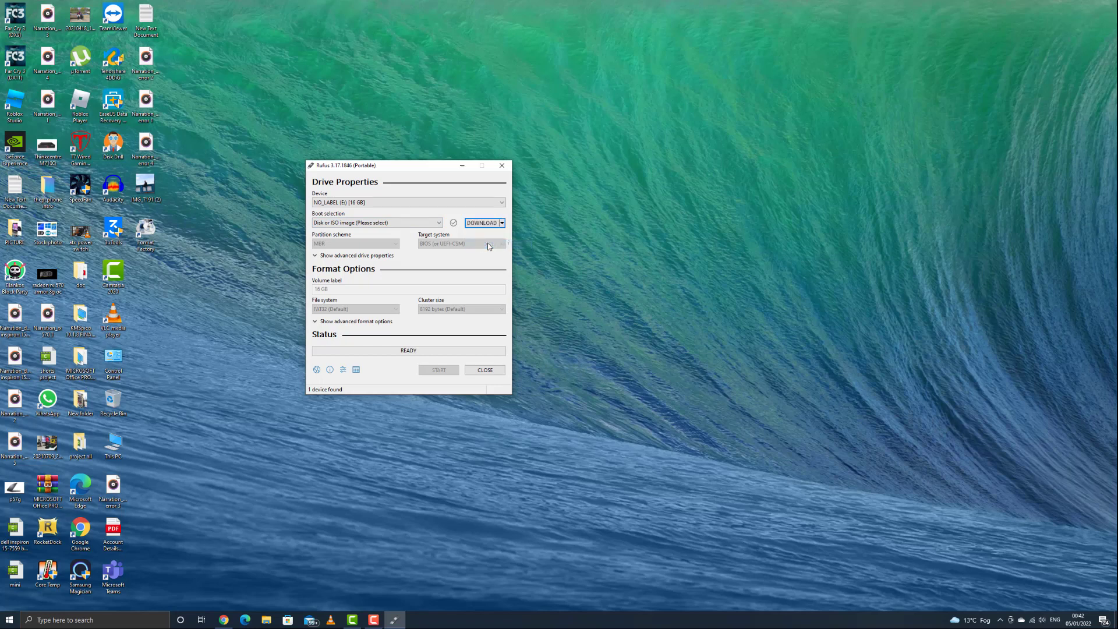
pyautogui.moveTo(425, 274)
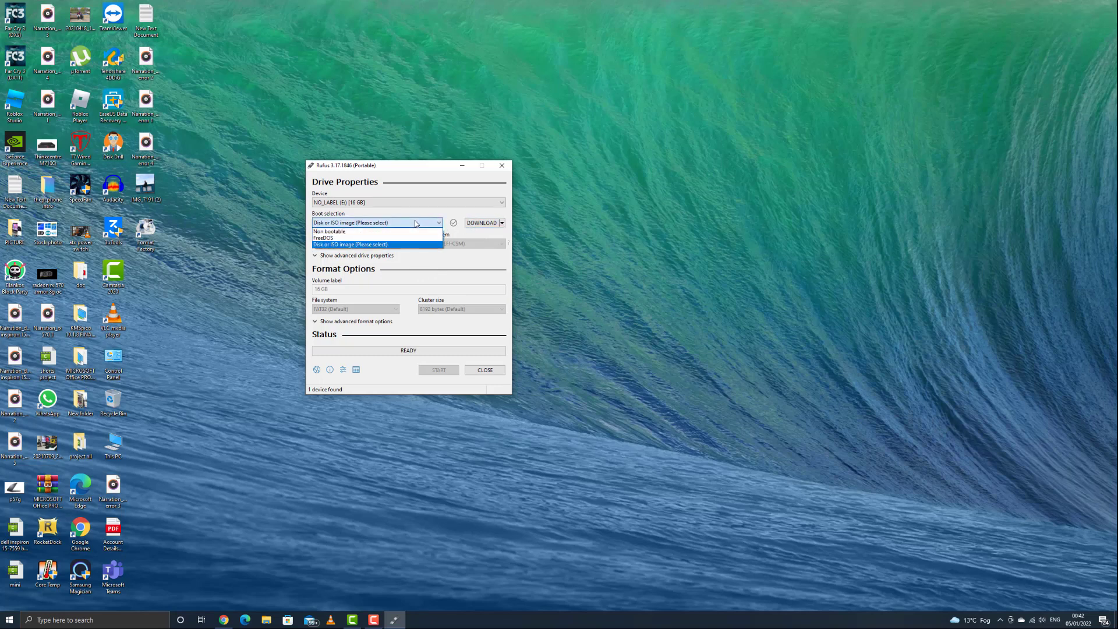
pyautogui.click(376, 244)
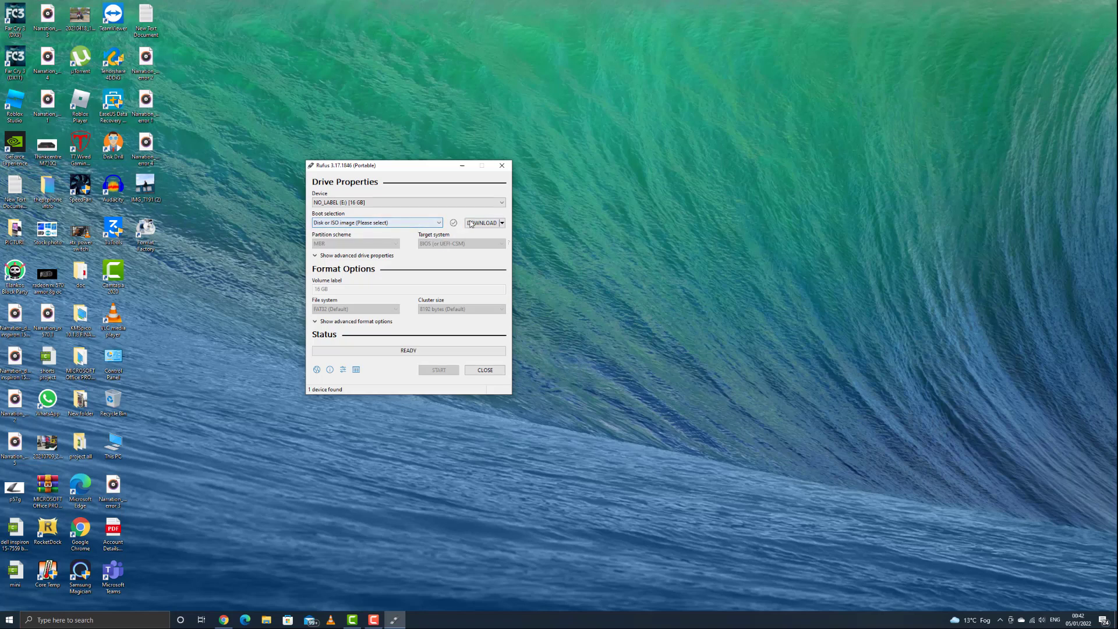
pyautogui.click(482, 223)
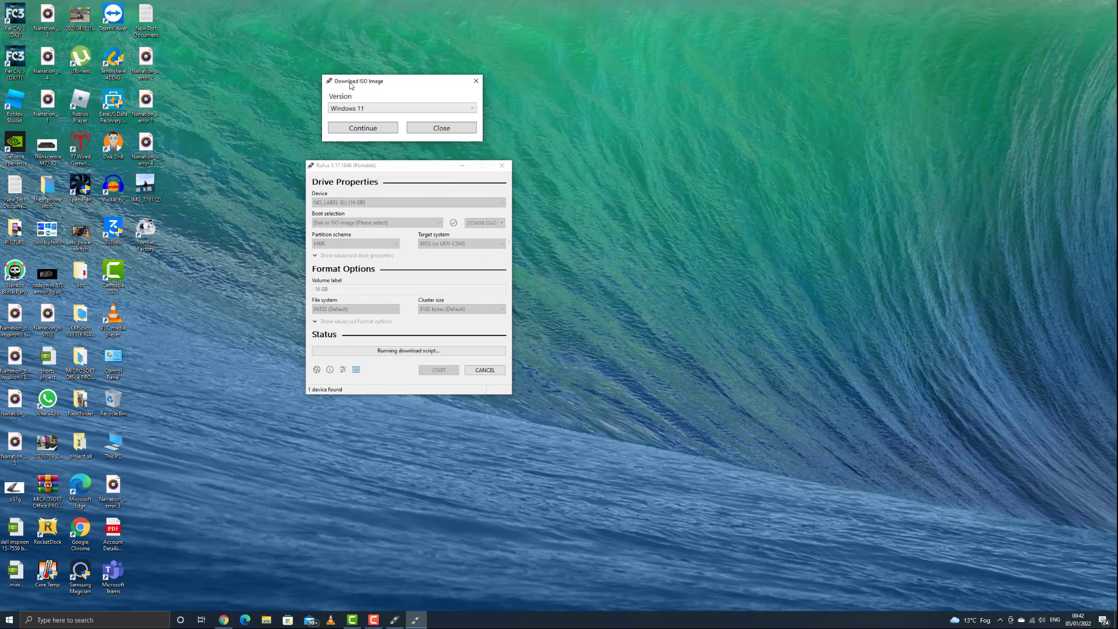
pyautogui.moveTo(371, 118)
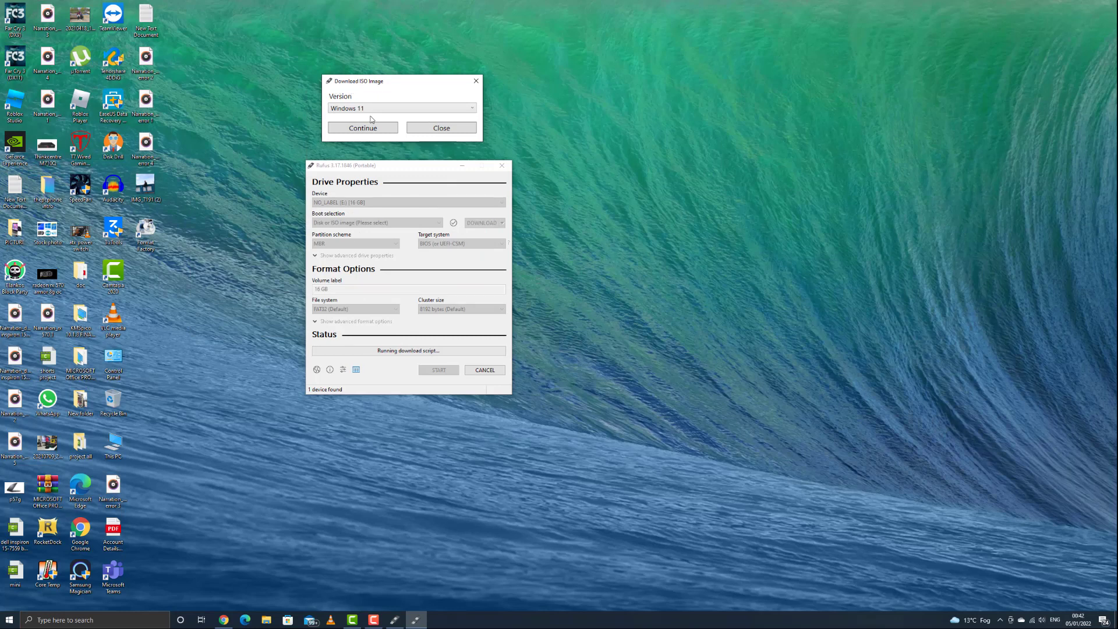
# Step: Select Windows 11 as the version and continue
pyautogui.click(400, 107)
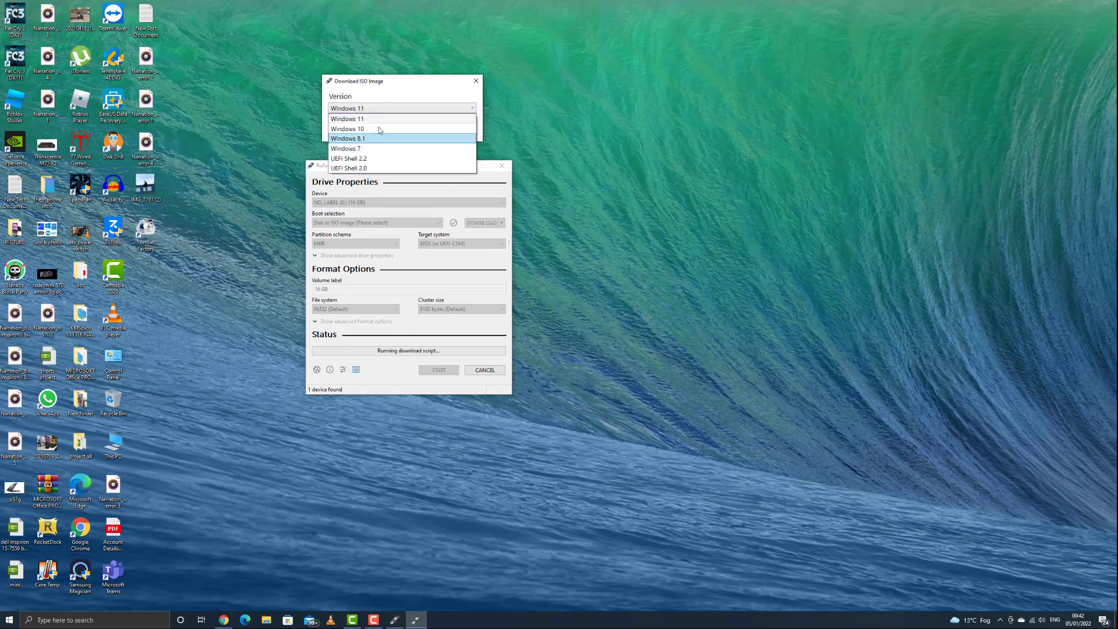
pyautogui.moveTo(377, 130)
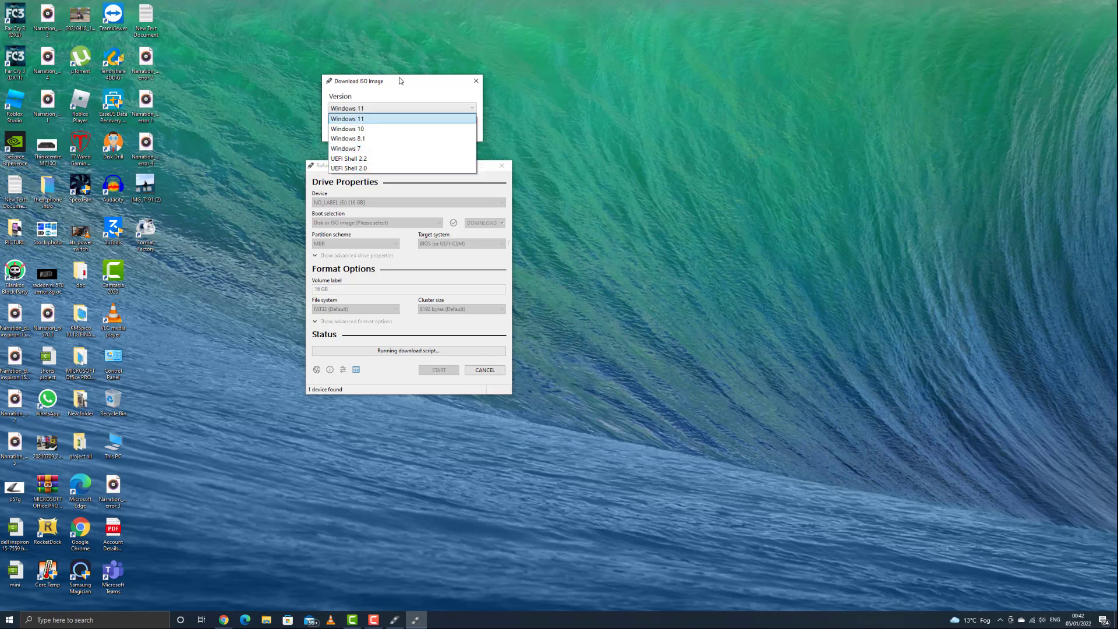
pyautogui.click(347, 119)
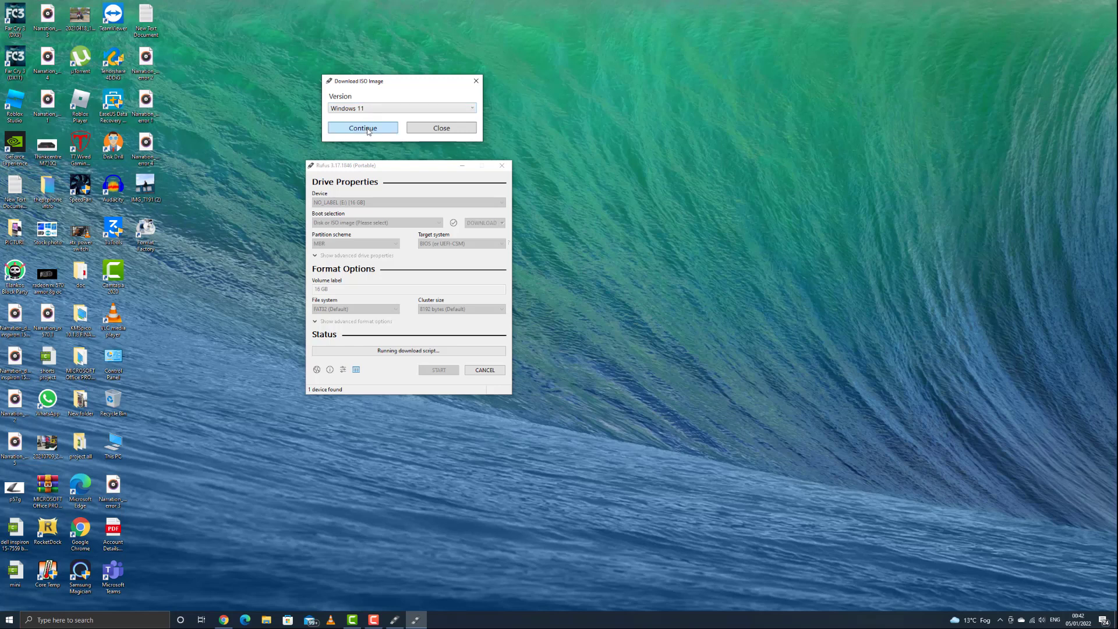
pyautogui.click(362, 128)
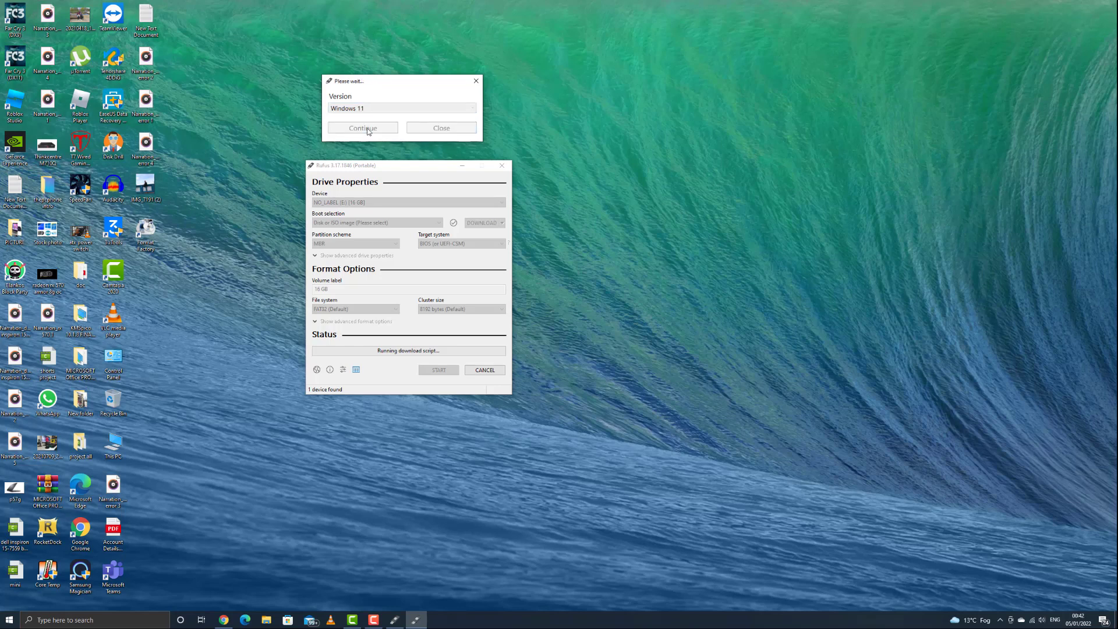
# Step: Choose release 21H2 (Build 22000.194 - 2021.10) and edition Windows 11 Home/Pro/Edu
pyautogui.click(362, 128)
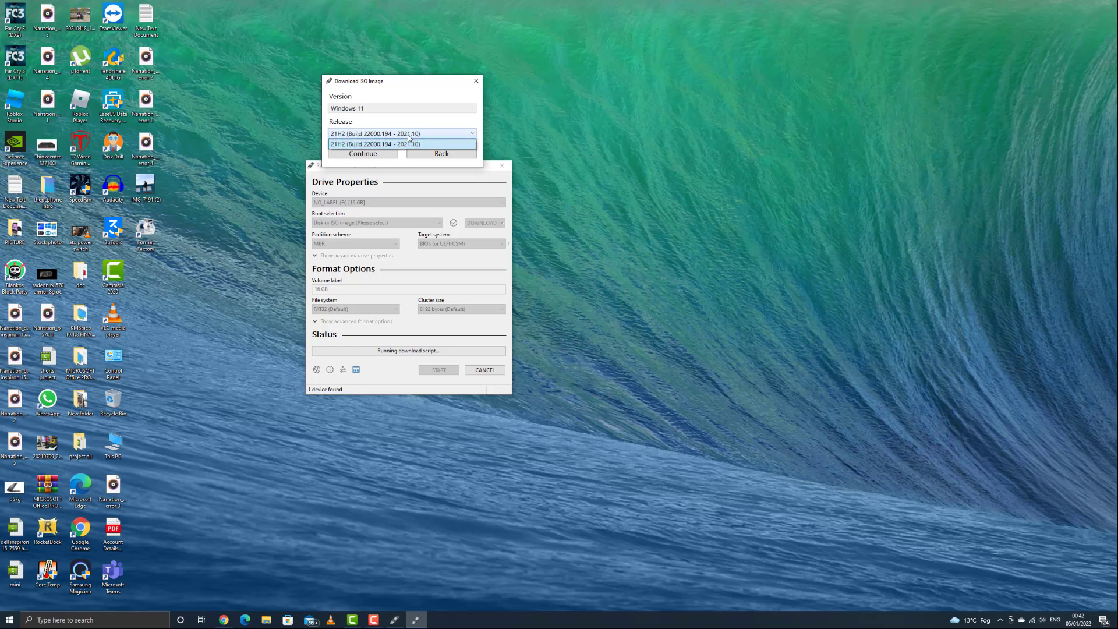
pyautogui.click(372, 143)
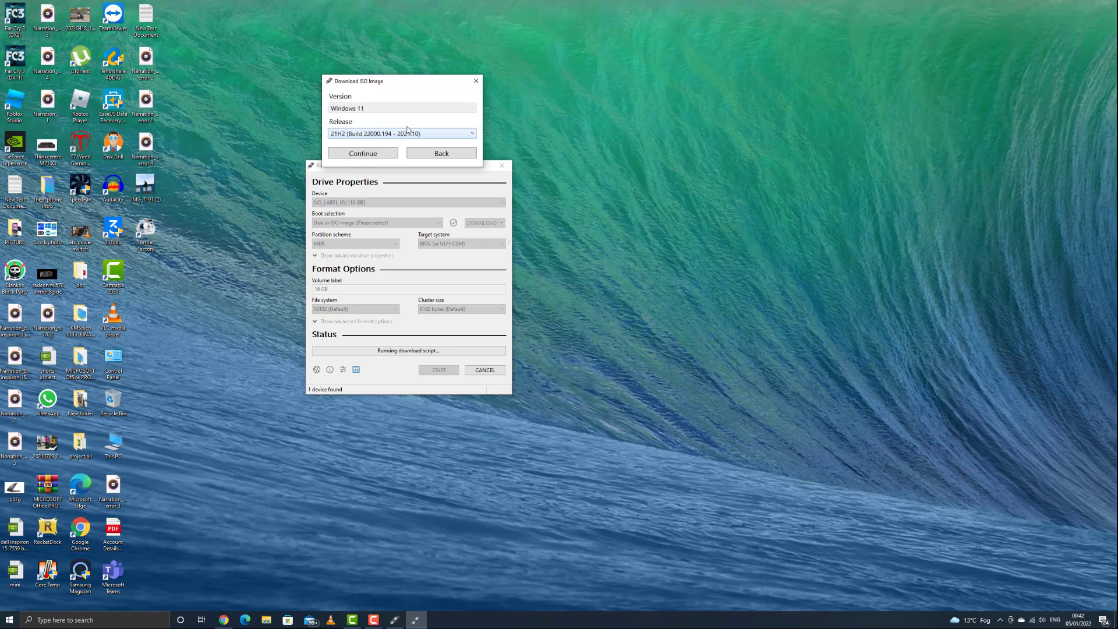
pyautogui.click(401, 134)
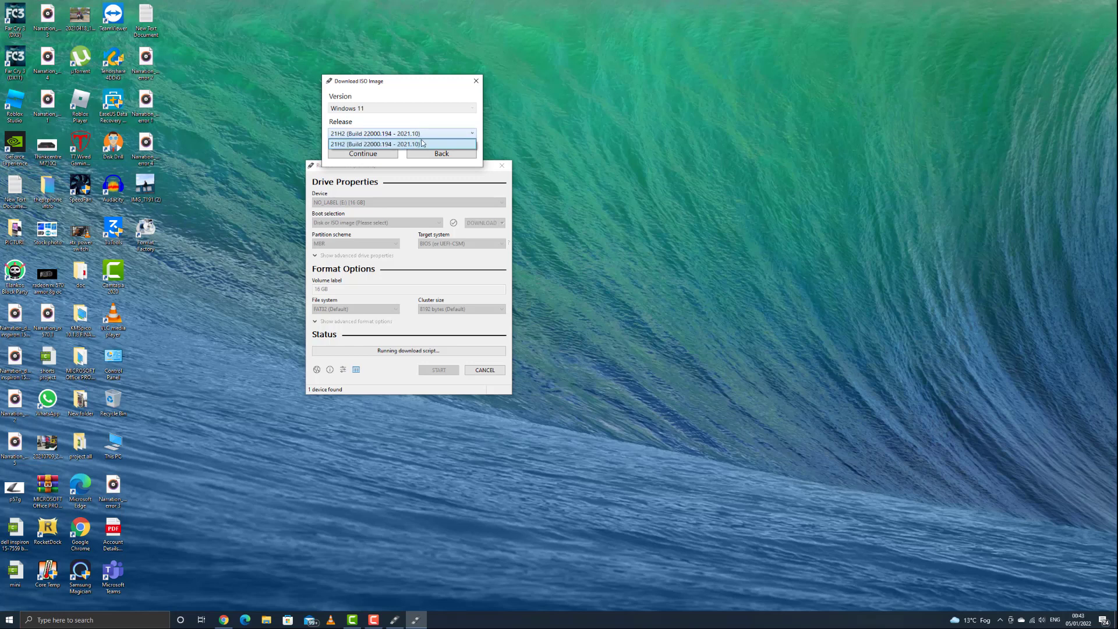
pyautogui.click(378, 144)
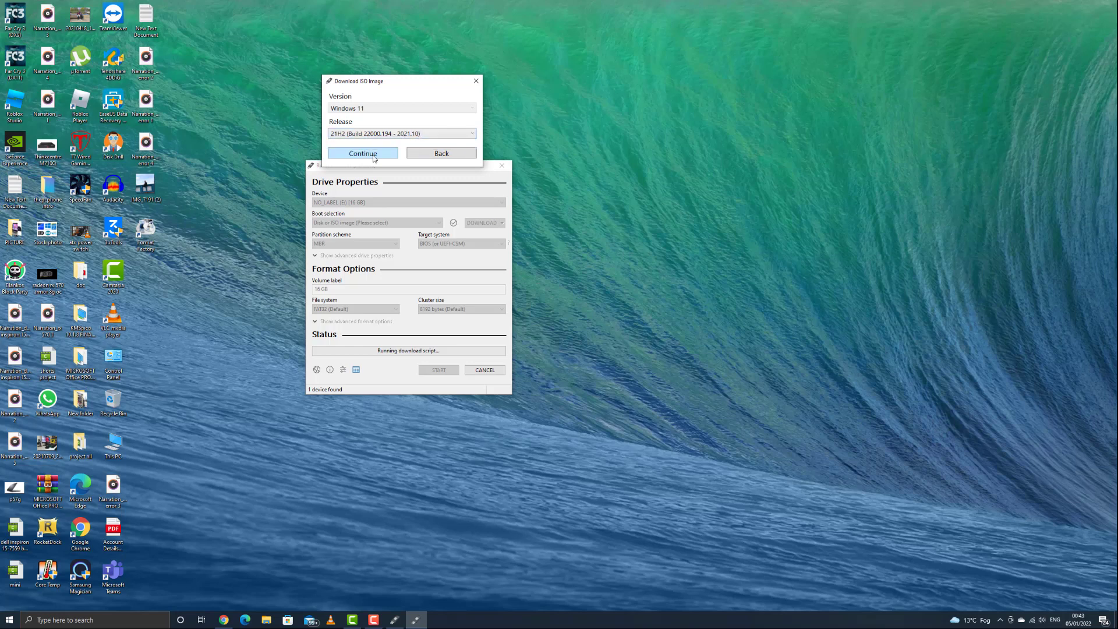
pyautogui.click(362, 154)
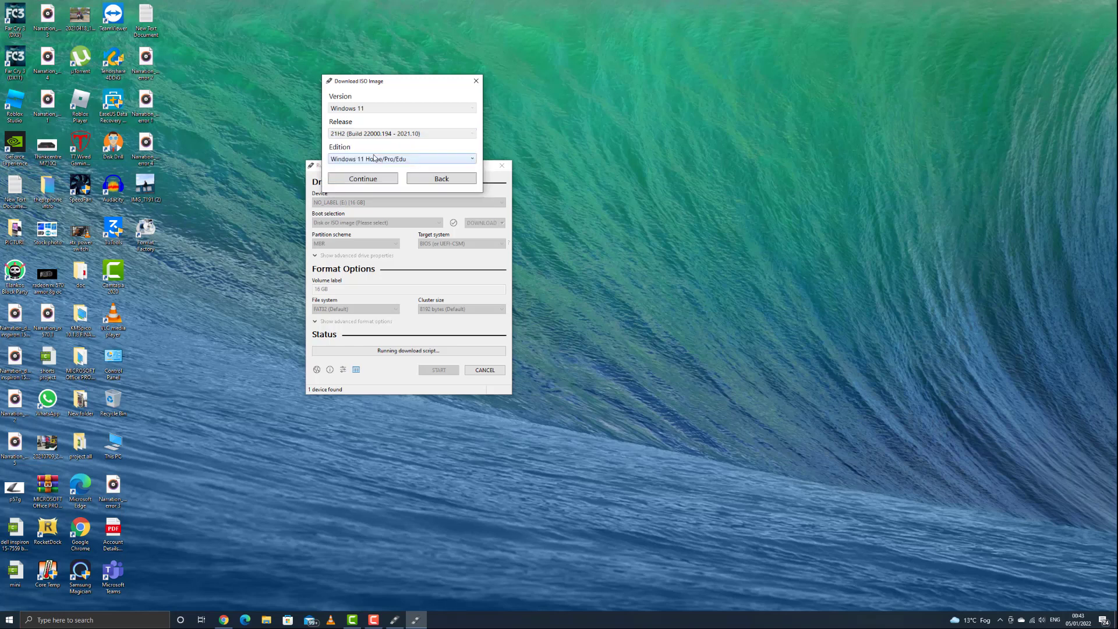
pyautogui.moveTo(441, 164)
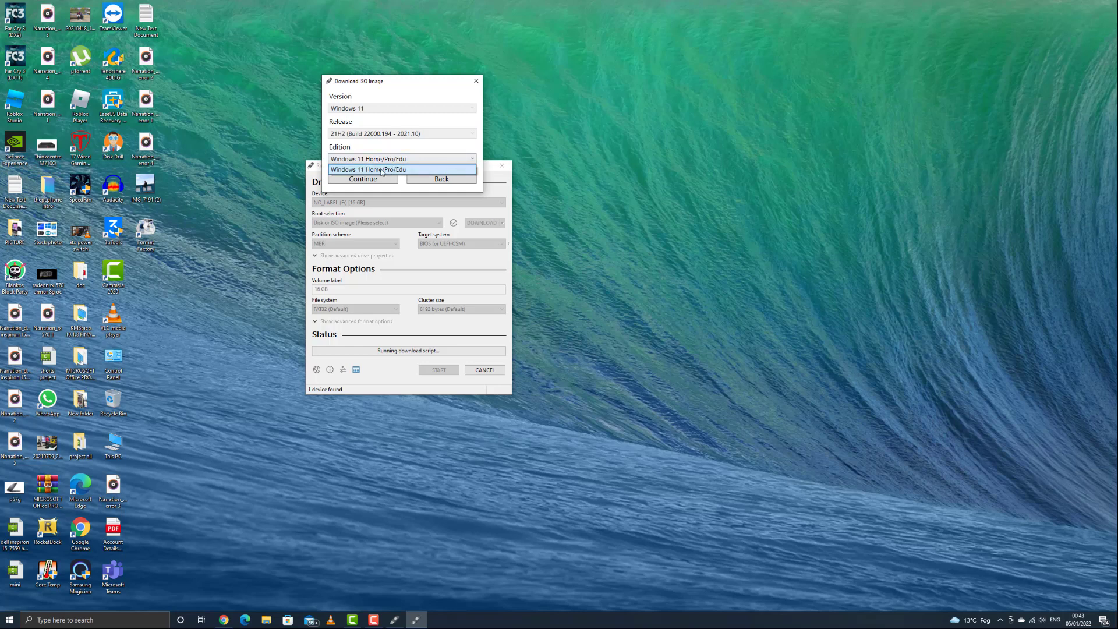
pyautogui.click(368, 168)
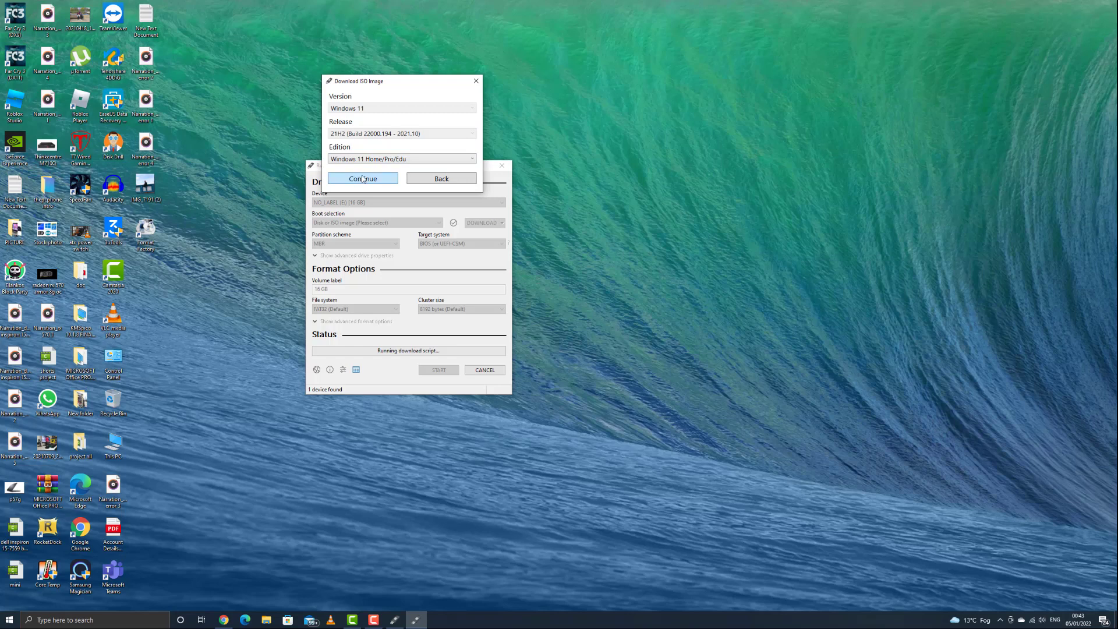
pyautogui.click(362, 178)
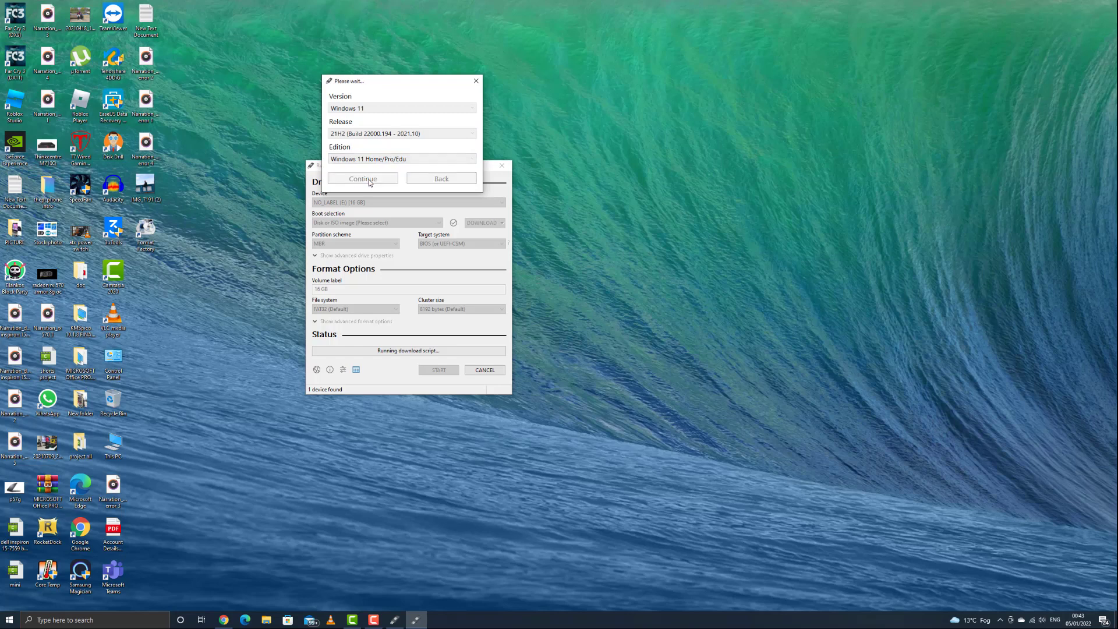
# Step: Set language to English International and architecture to x64, then request the download
pyautogui.click(362, 179)
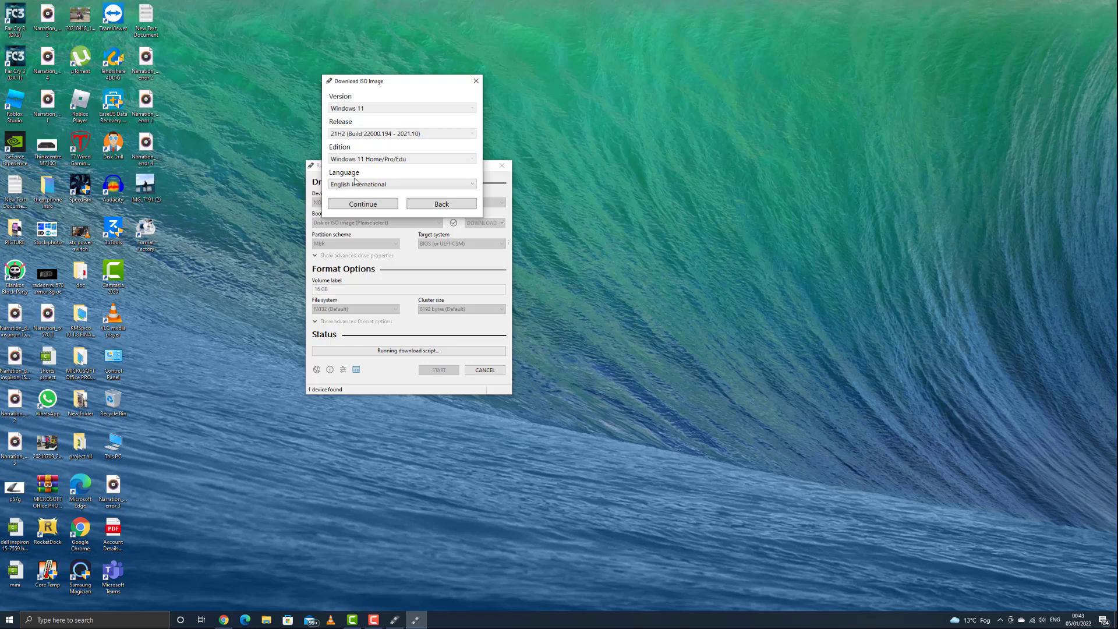
pyautogui.click(401, 184)
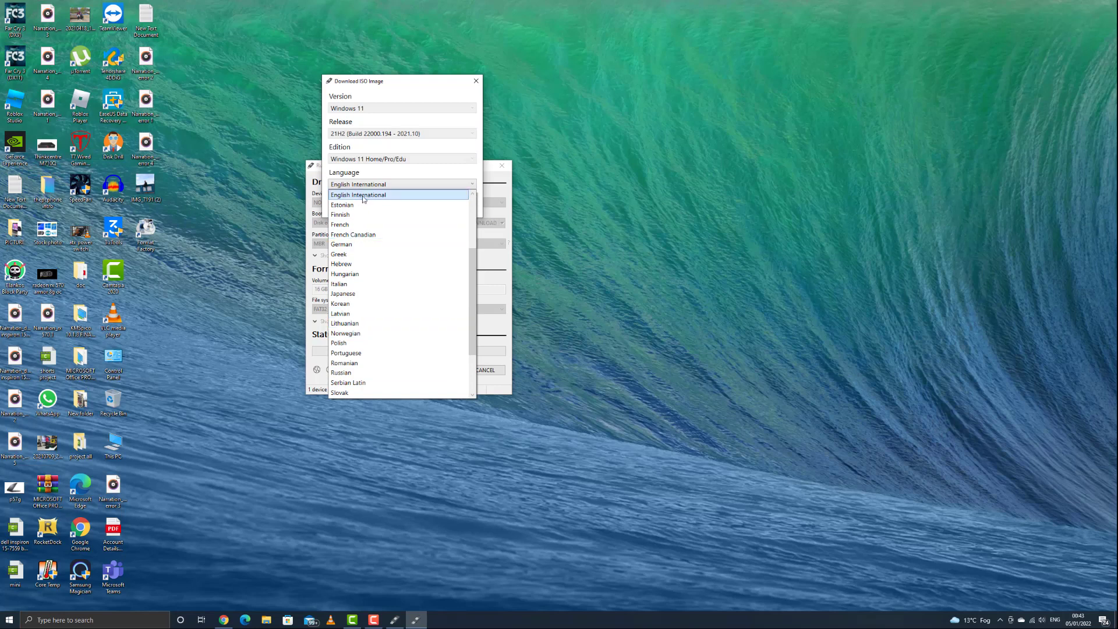
pyautogui.click(358, 195)
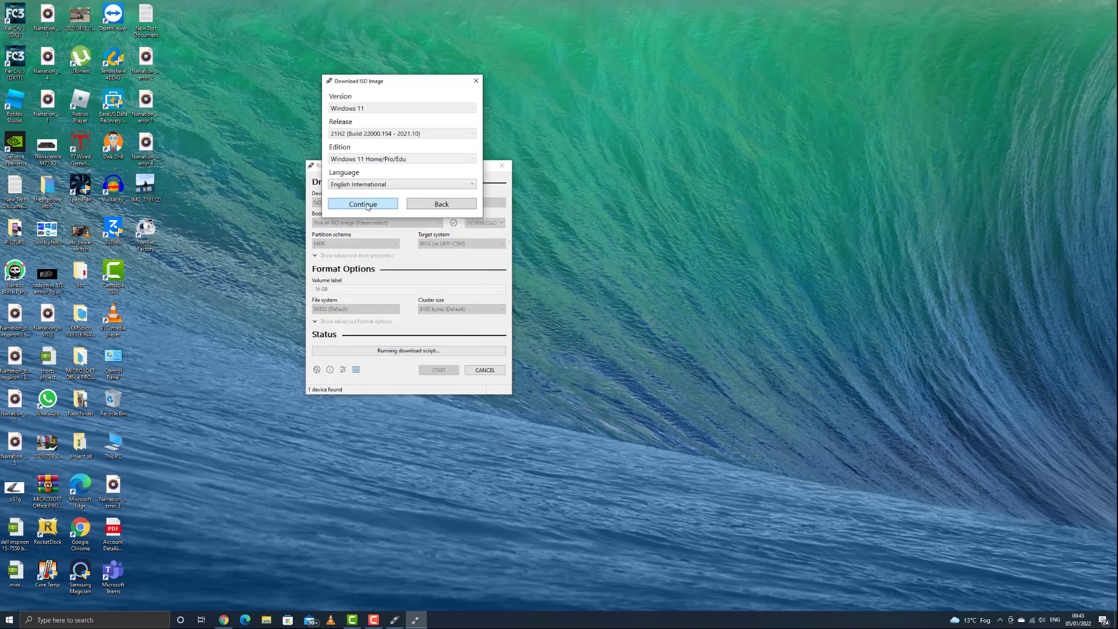
pyautogui.click(363, 204)
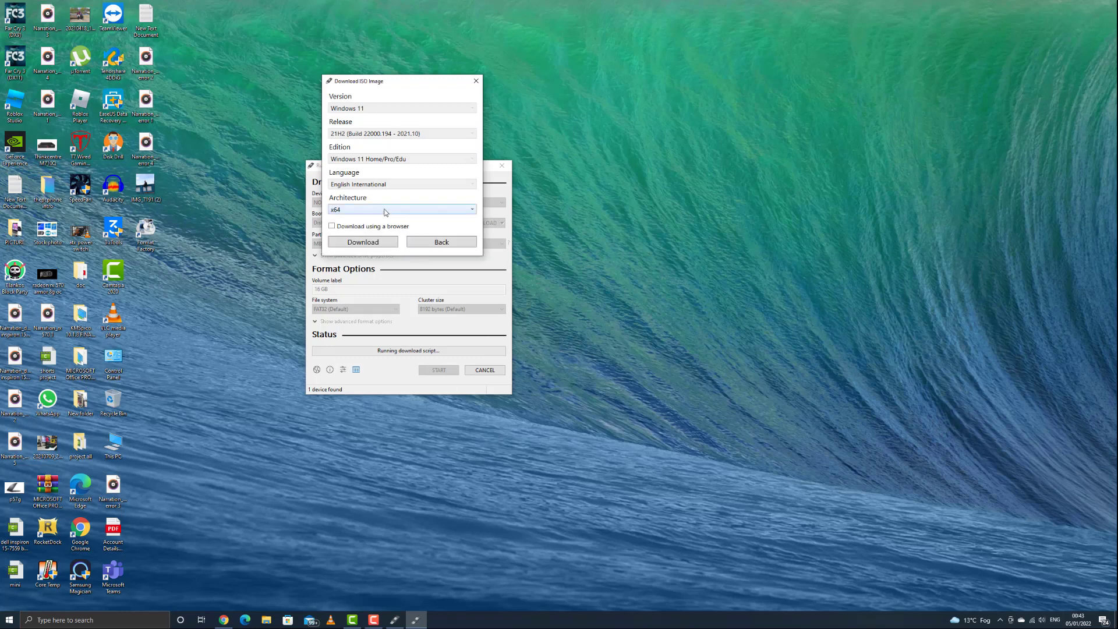
pyautogui.click(401, 209)
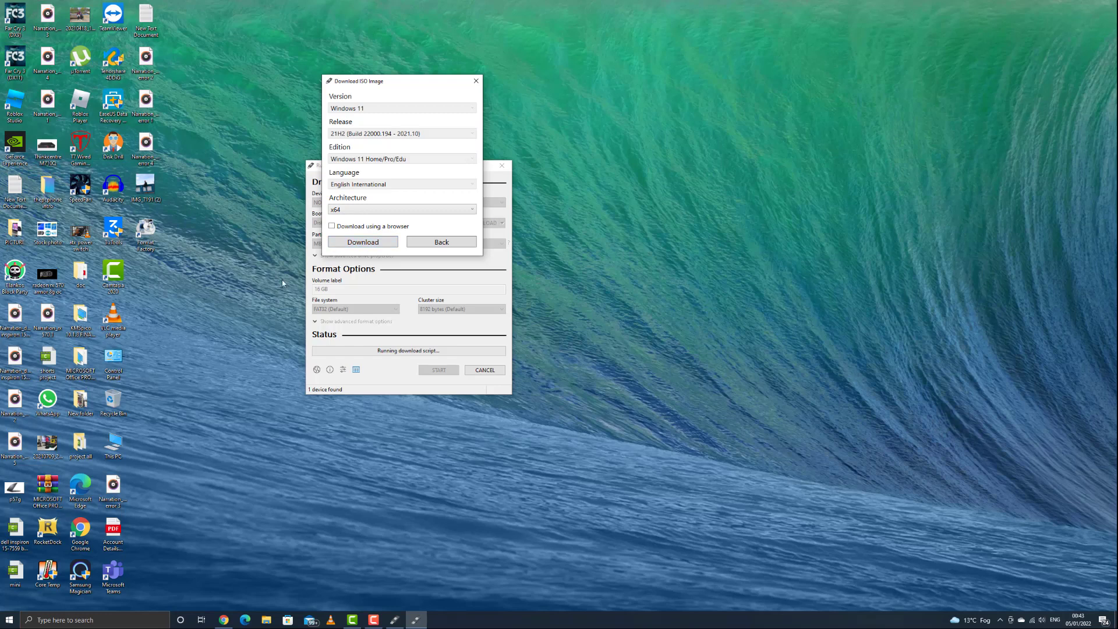
pyautogui.moveTo(344, 225)
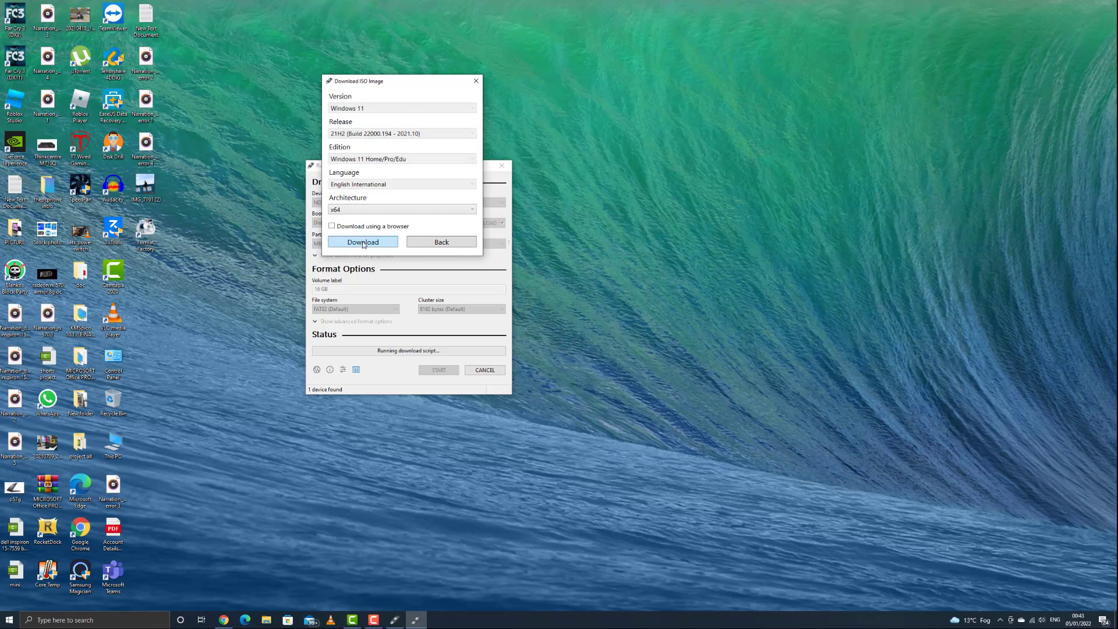
pyautogui.click(362, 241)
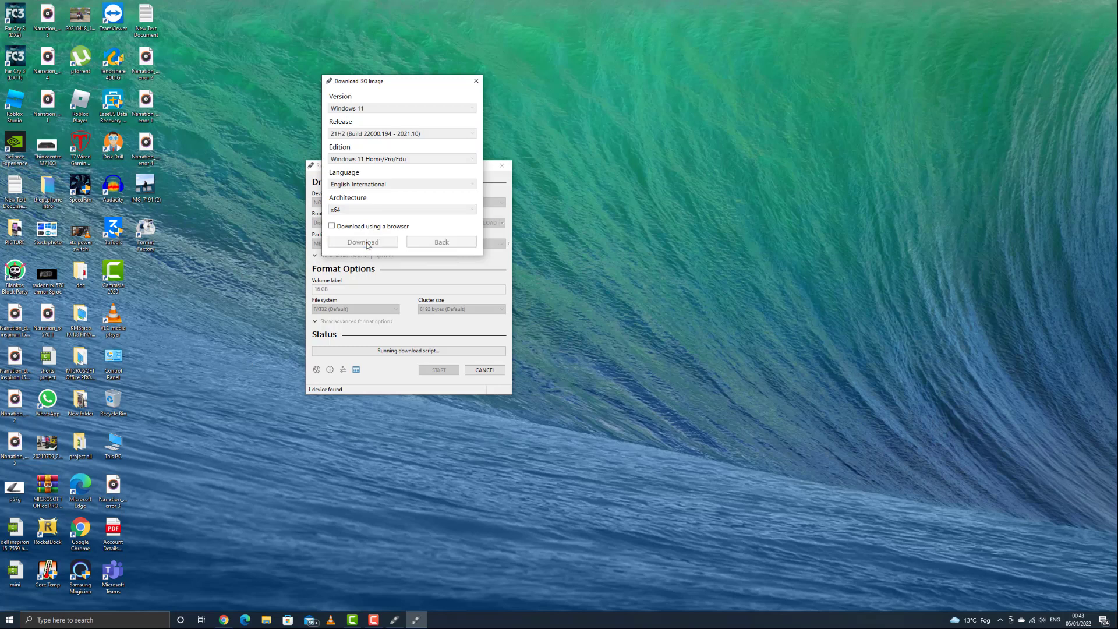
# Step: Save Win11_EnglishInternational_x64.iso into the Downloads folder
pyautogui.click(363, 242)
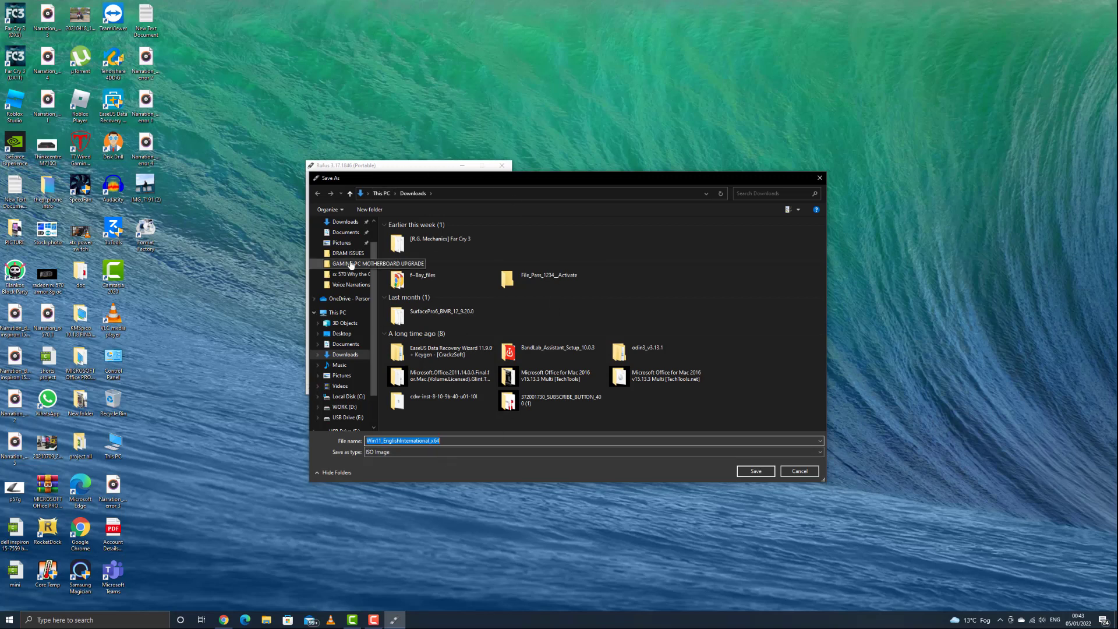
pyautogui.moveTo(540, 293)
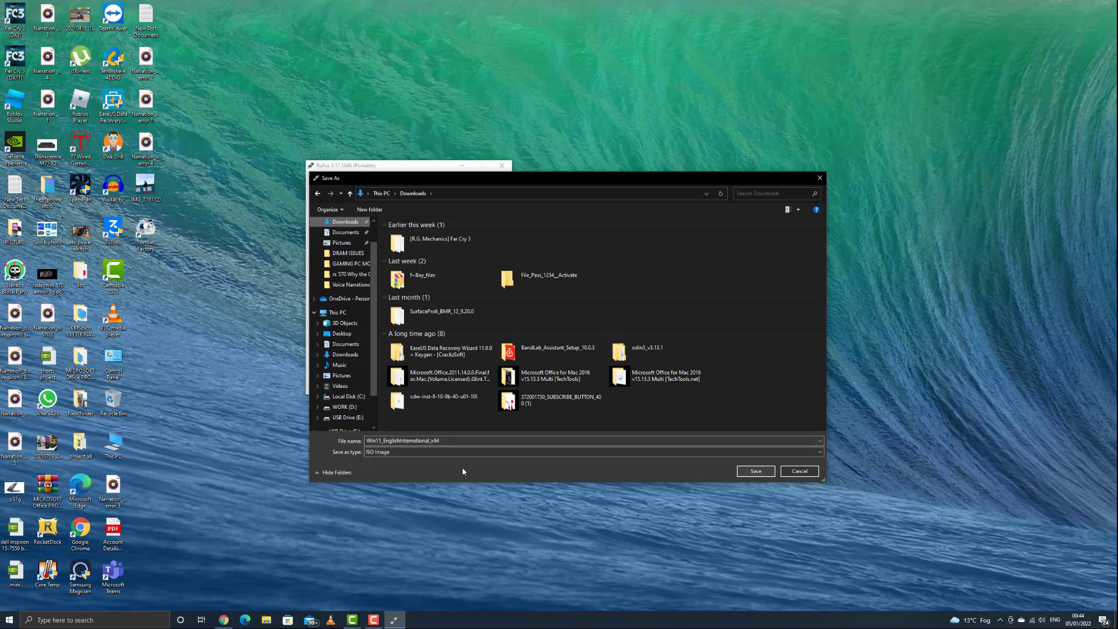
pyautogui.click(756, 471)
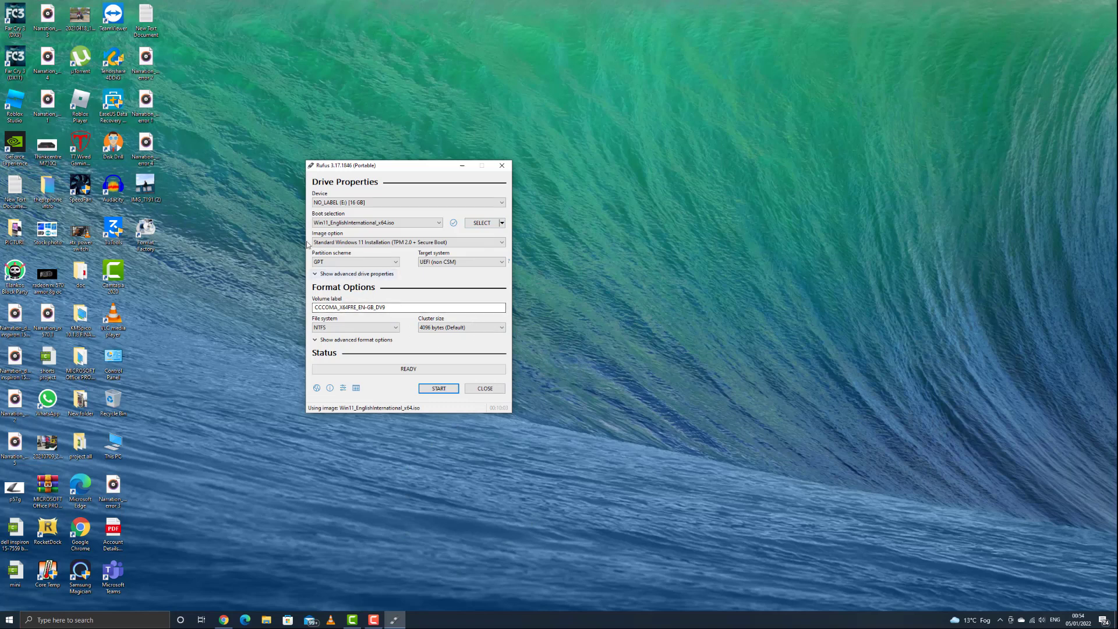
pyautogui.moveTo(477, 385)
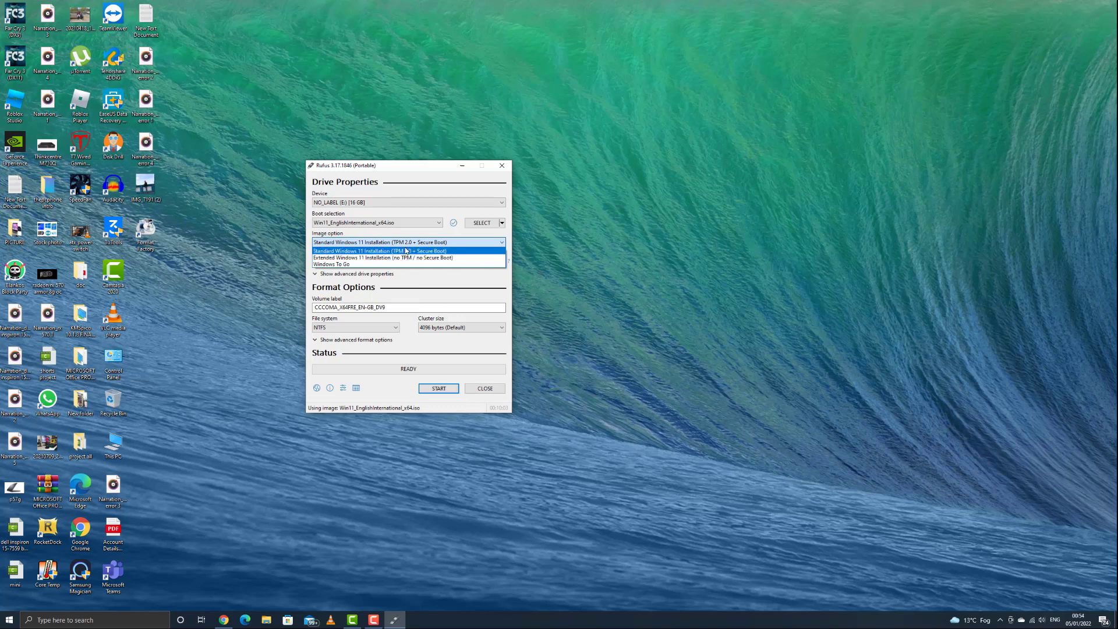
pyautogui.moveTo(397, 250)
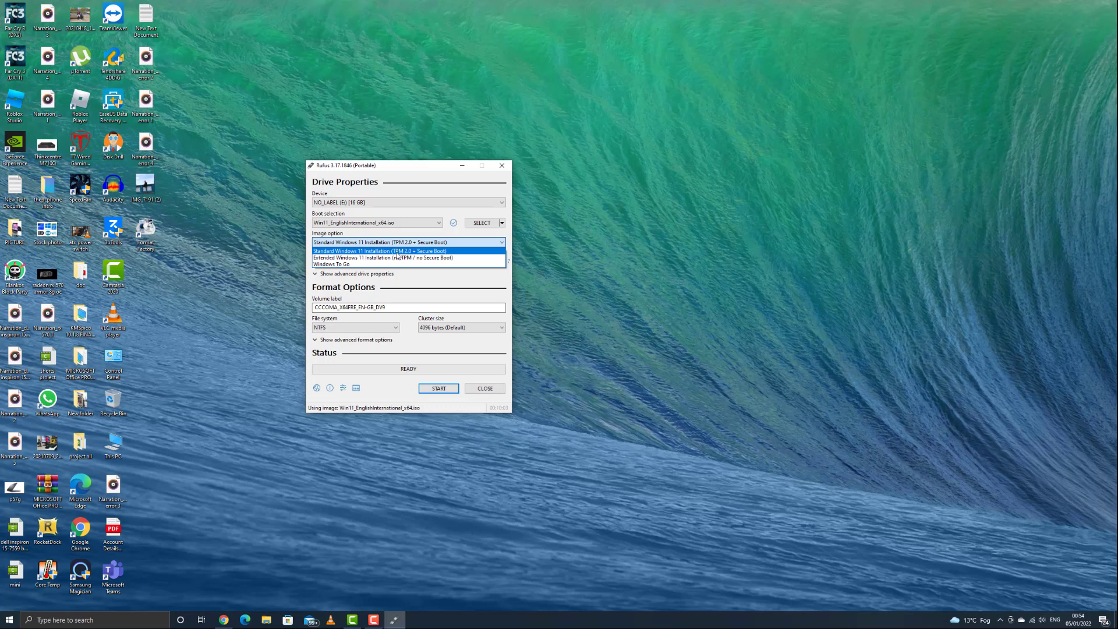
pyautogui.moveTo(409, 258)
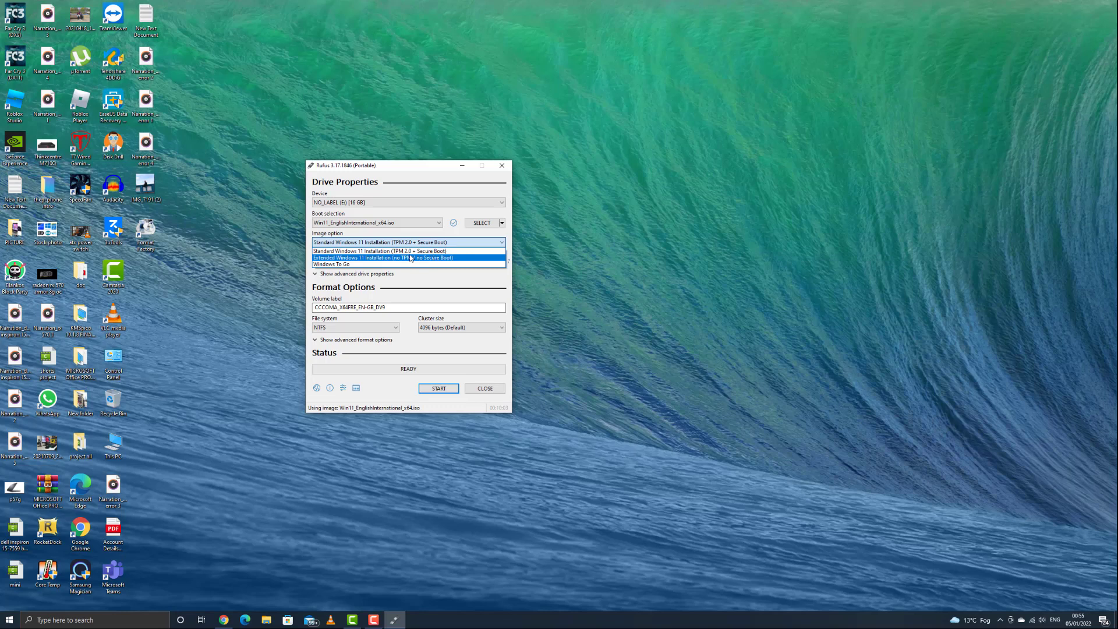
pyautogui.moveTo(409, 251)
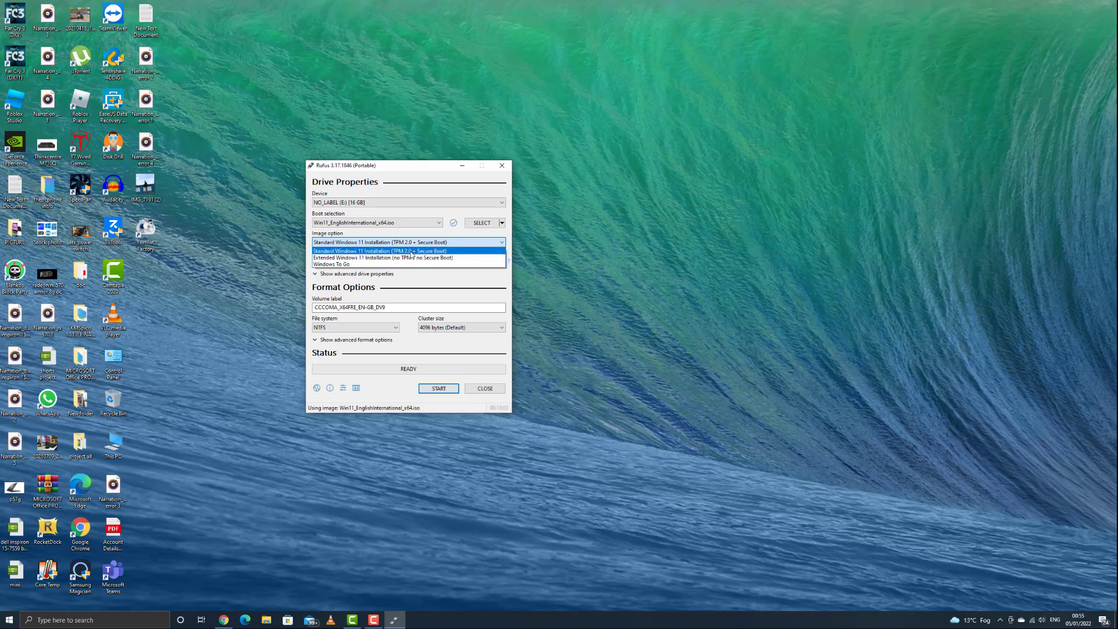
pyautogui.click(409, 251)
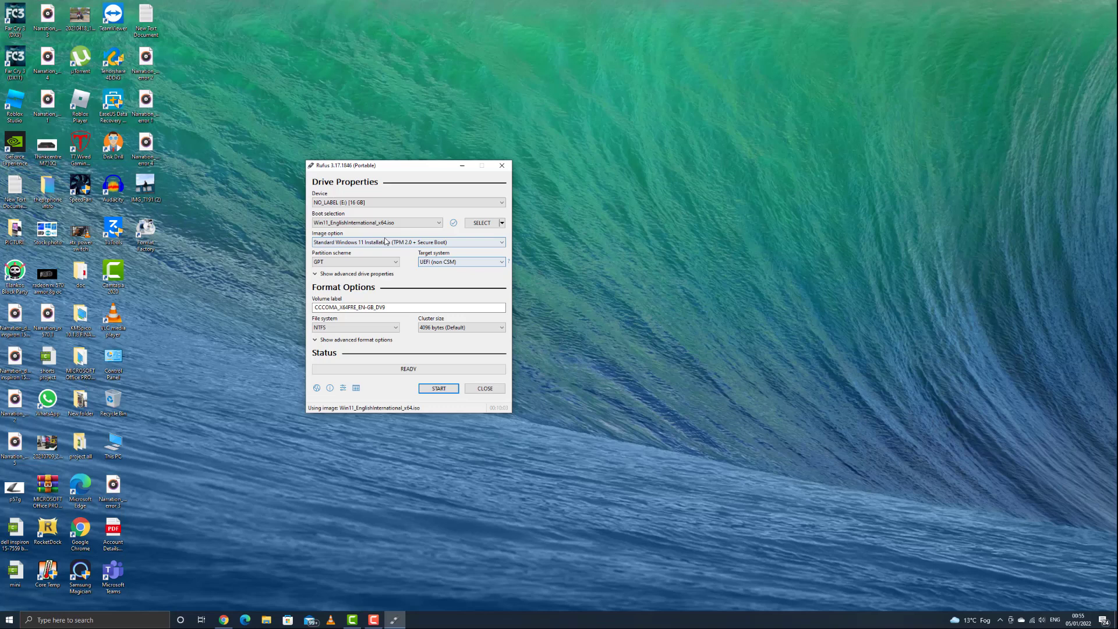
pyautogui.moveTo(408, 242)
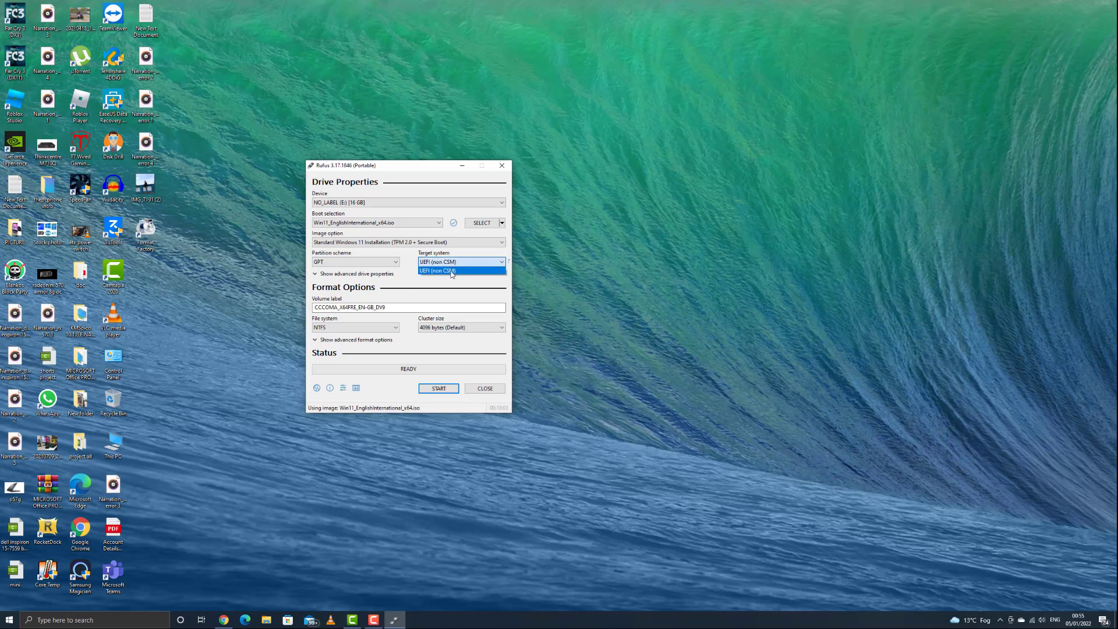
pyautogui.click(460, 271)
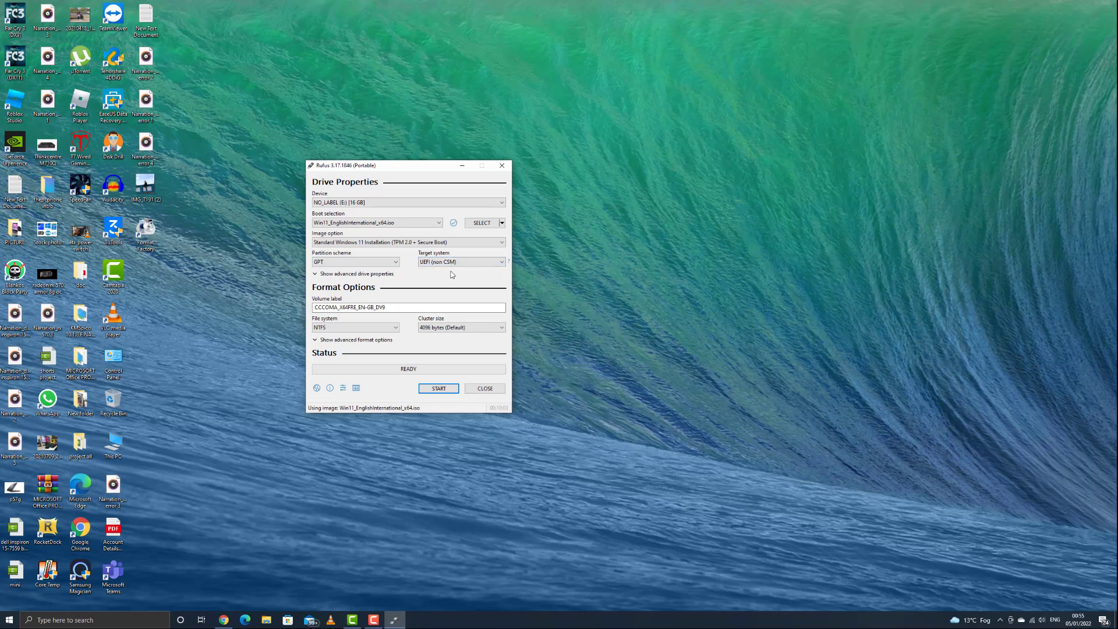
pyautogui.click(462, 262)
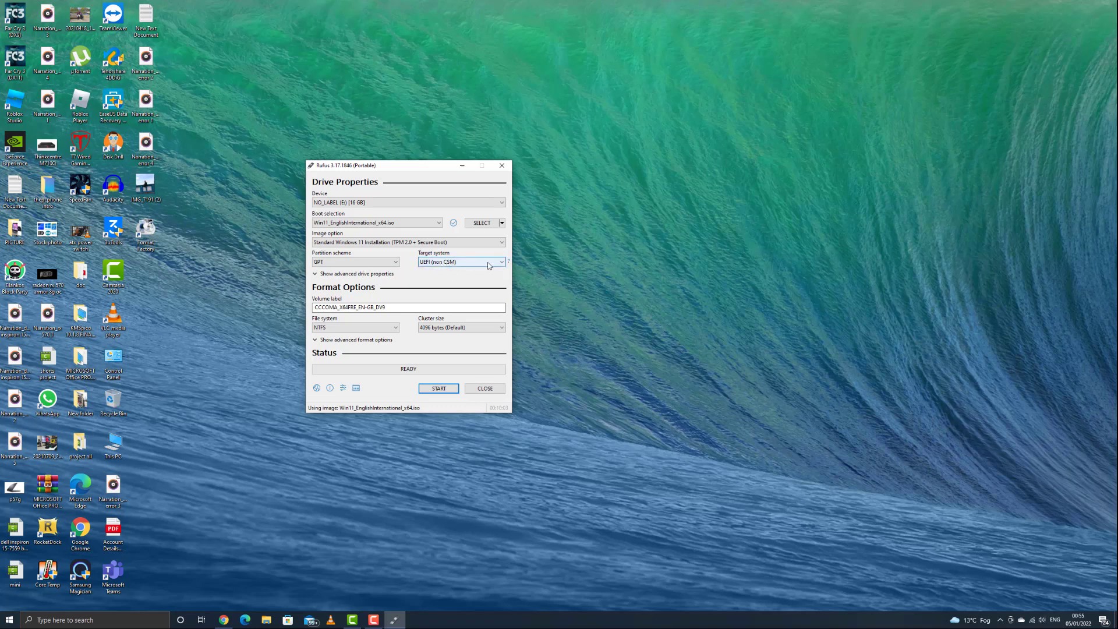
pyautogui.click(355, 261)
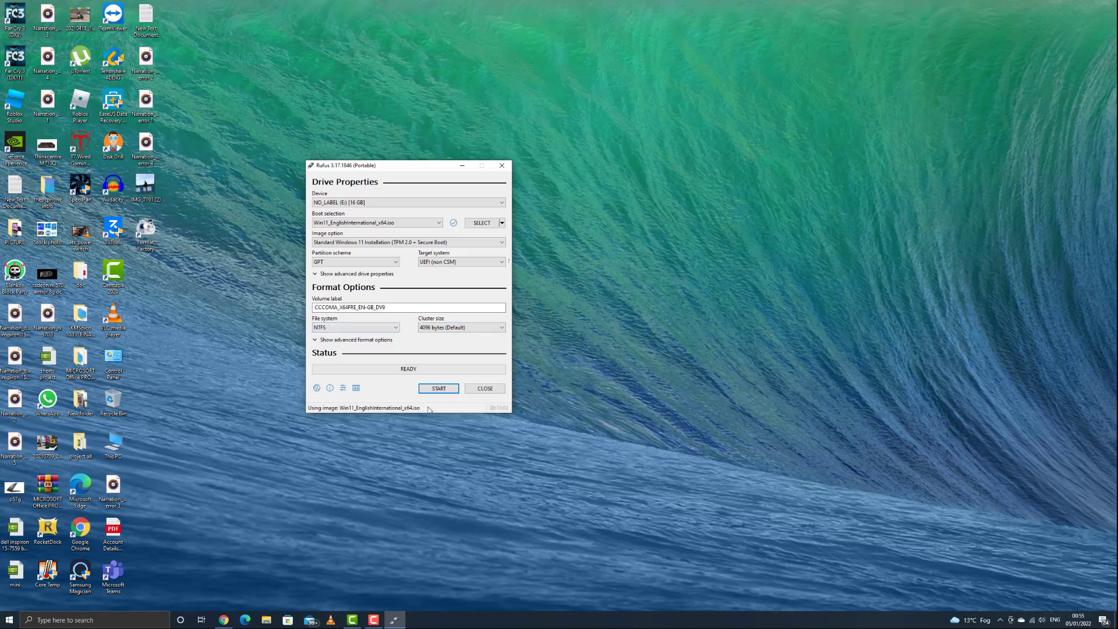
# Step: Start writing and accept the warning that the 16 GB drive will be erased
pyautogui.click(438, 388)
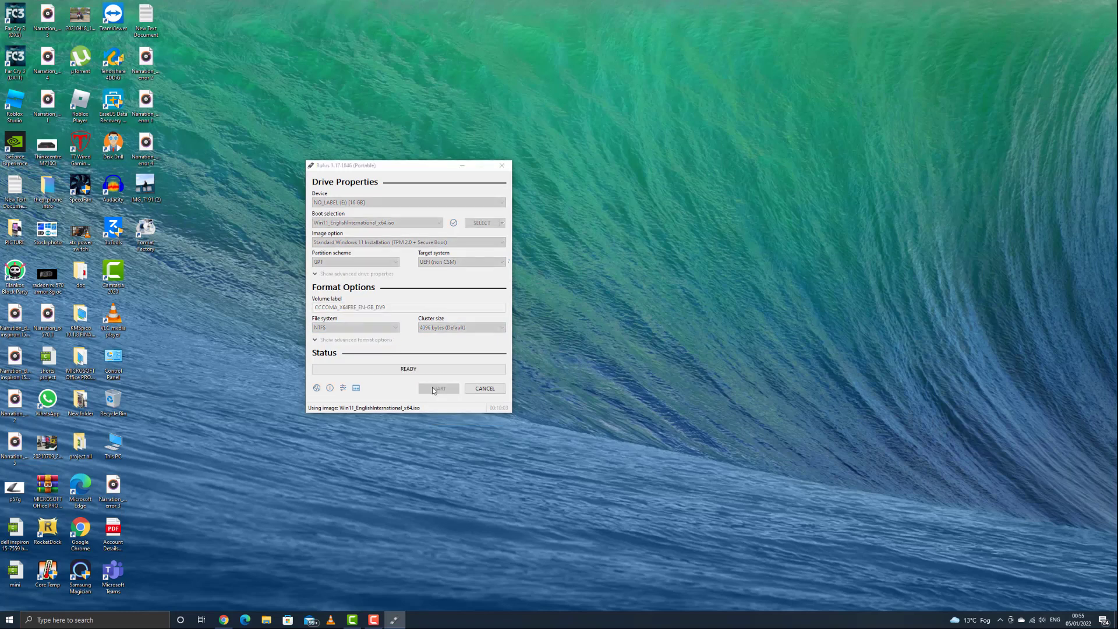
pyautogui.click(439, 388)
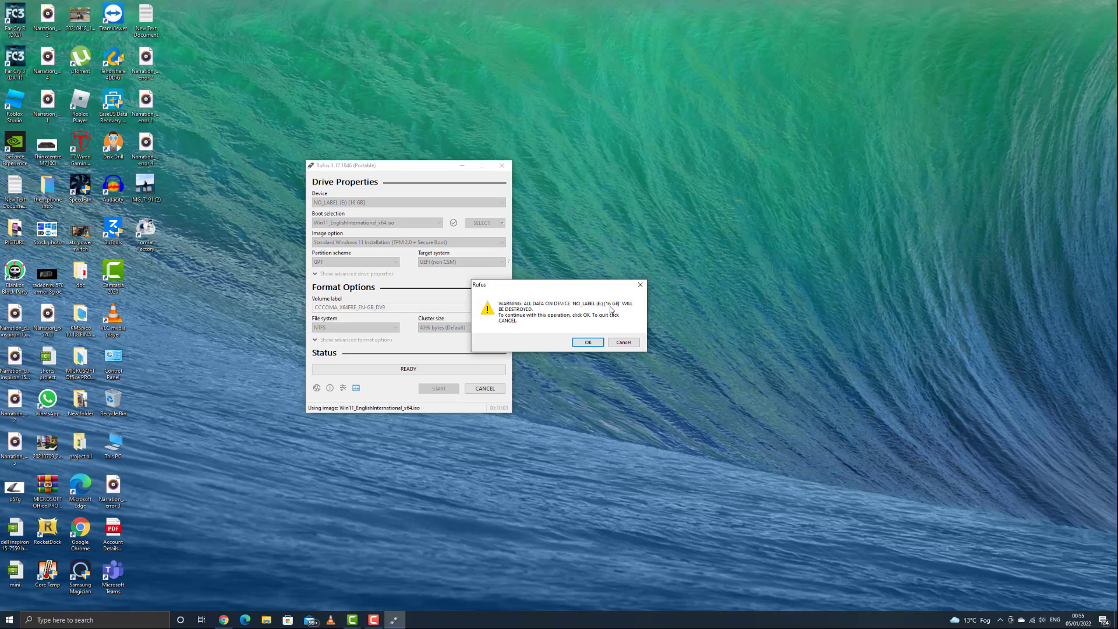
pyautogui.moveTo(607, 311)
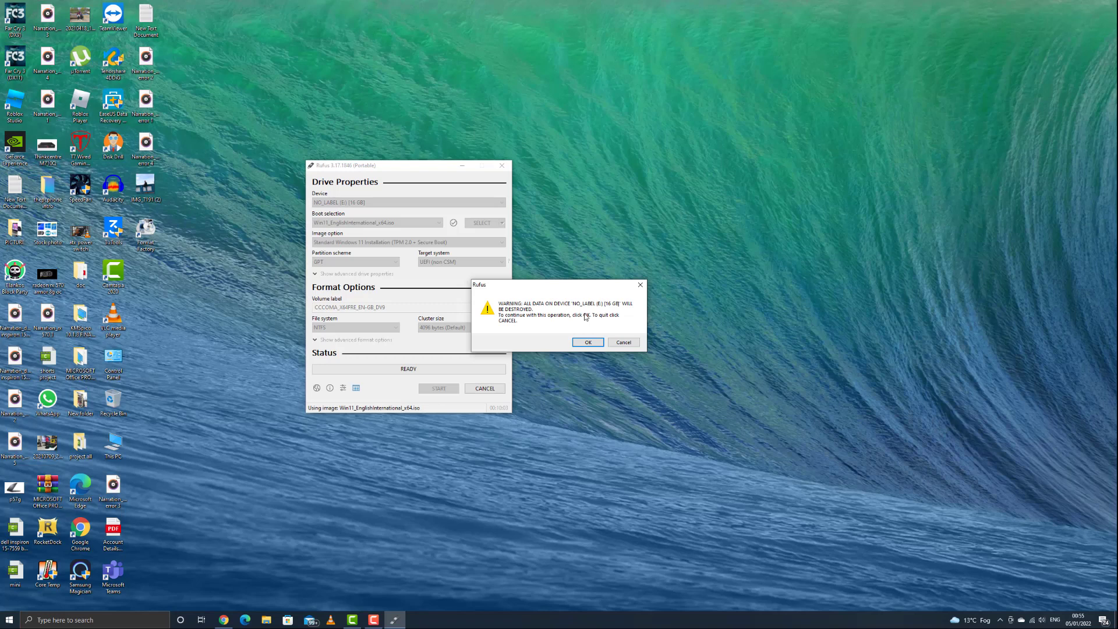
pyautogui.moveTo(578, 332)
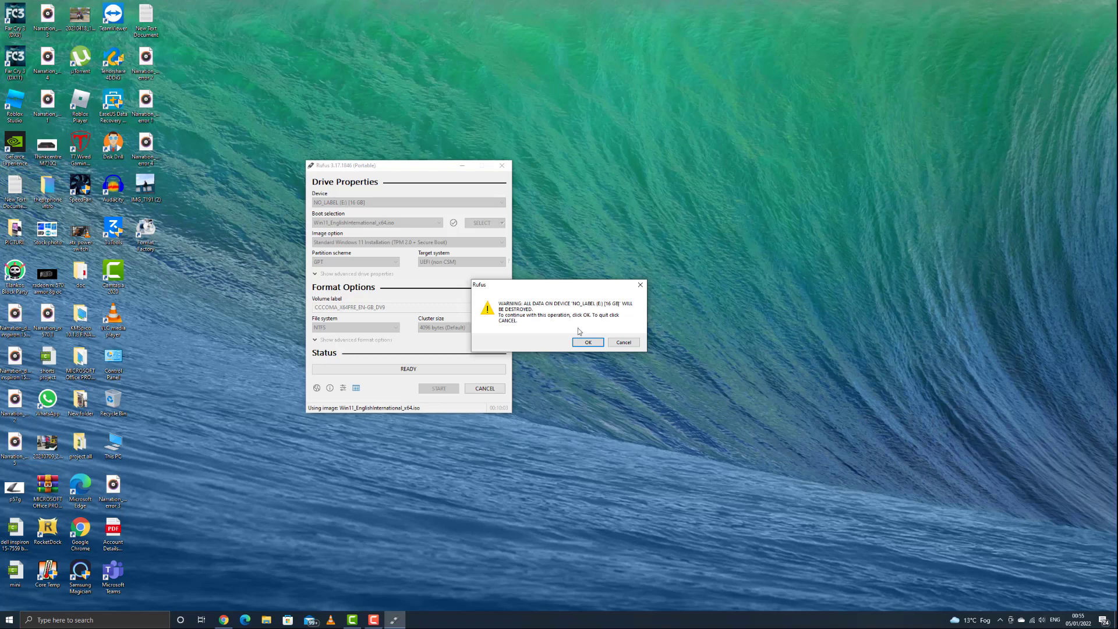
pyautogui.click(587, 342)
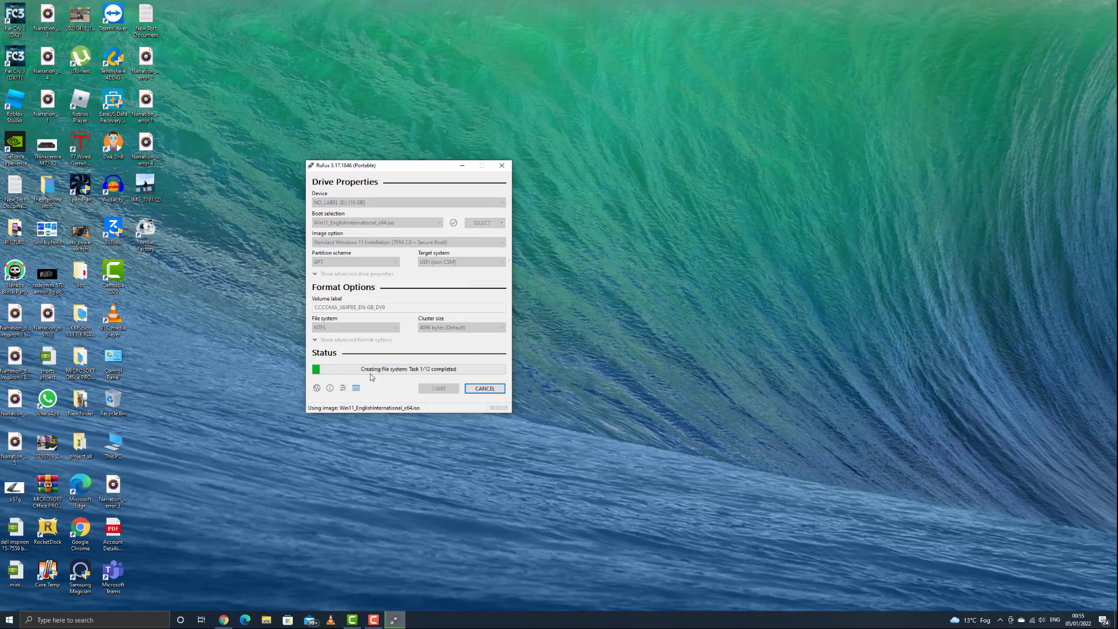
pyautogui.moveTo(447, 378)
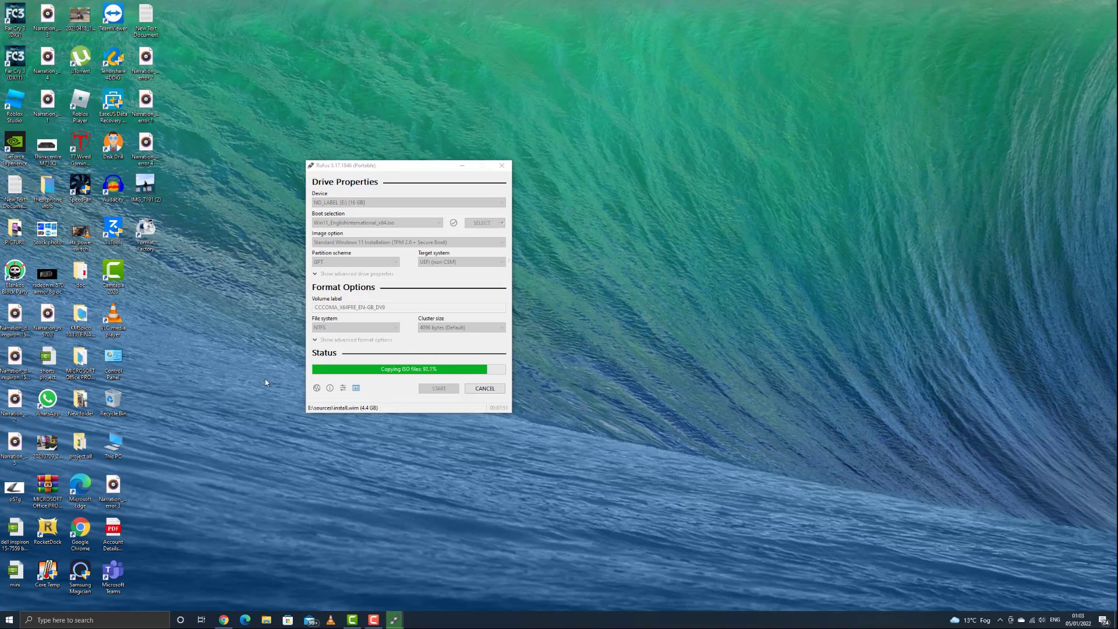
pyautogui.moveTo(261, 357)
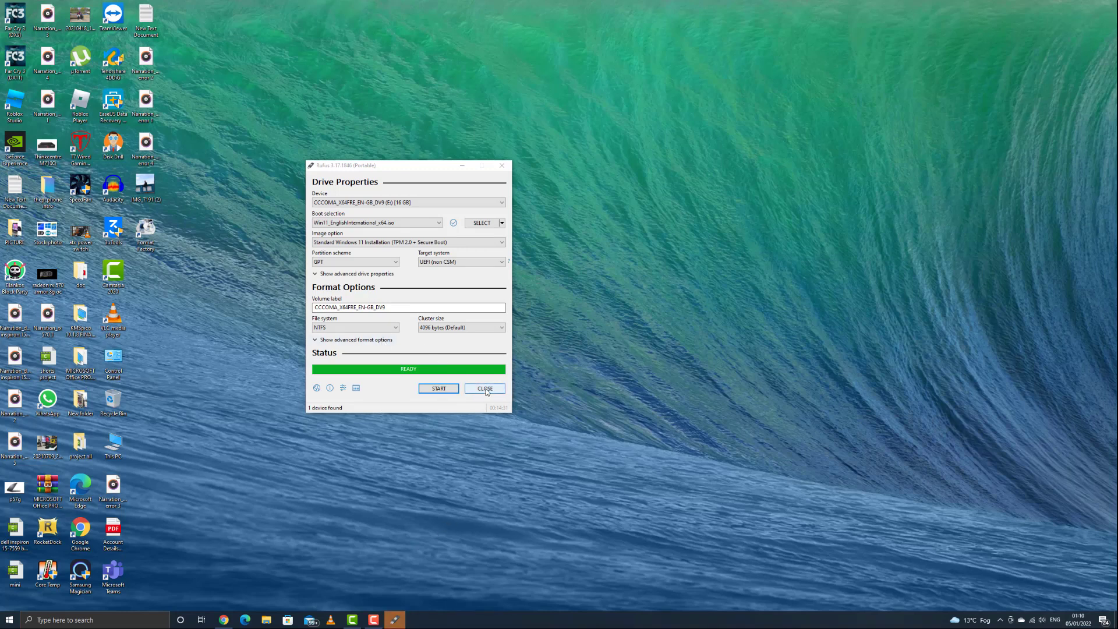
# Step: Close Rufus after the status shows READY
pyautogui.click(484, 388)
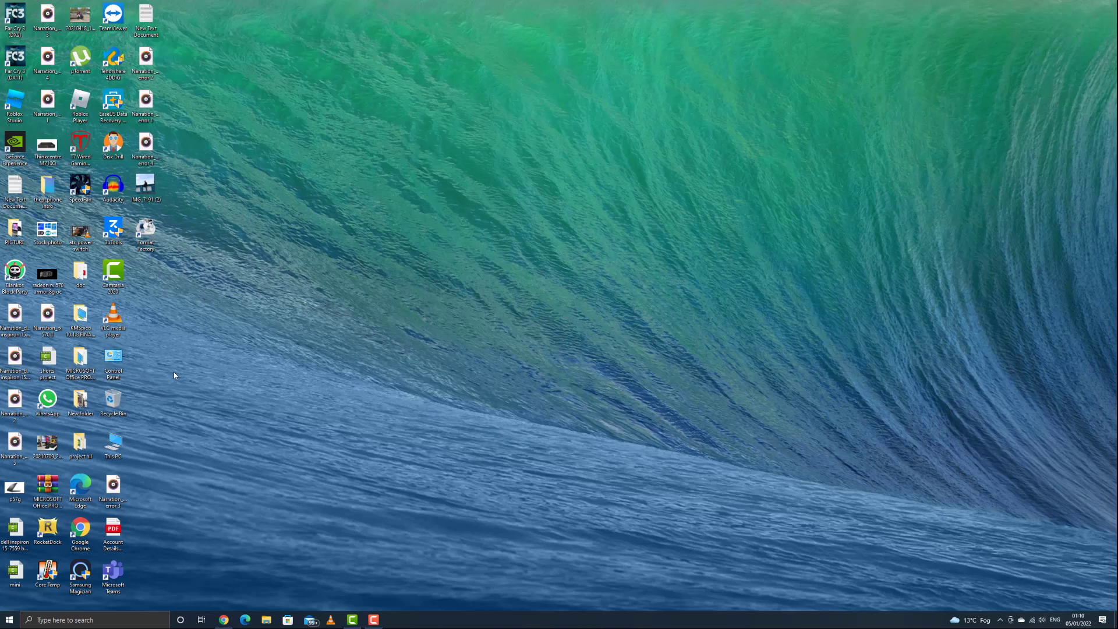
# Step: Open File Explorer to show the CCCOMA_X64FRE_EN-GB_DV9 (E:) USB drive under This PC
pyautogui.click(265, 619)
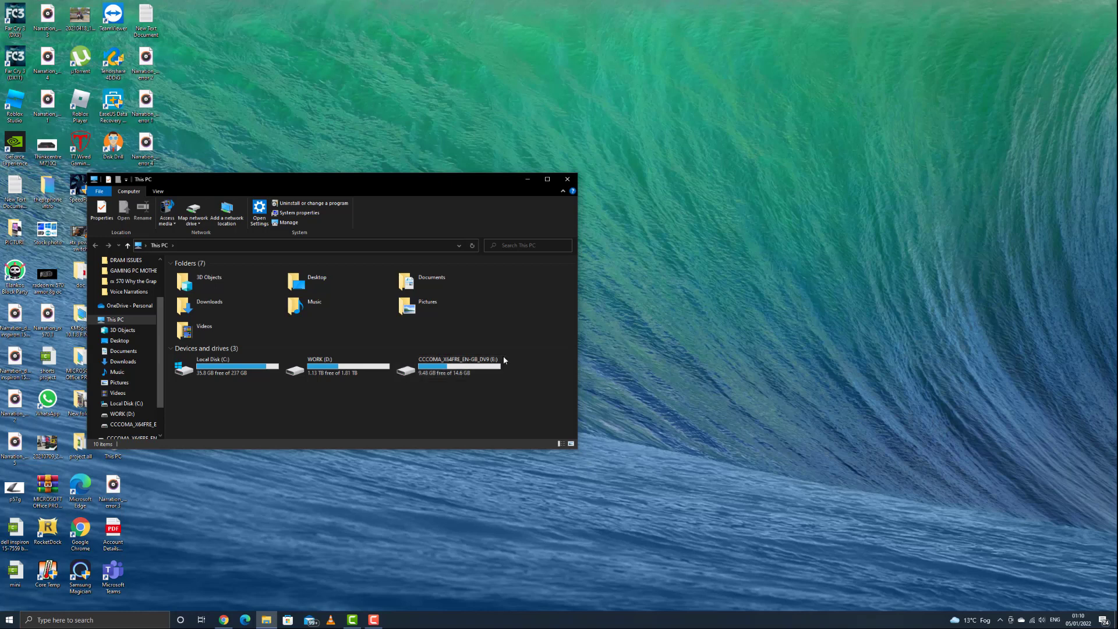
pyautogui.moveTo(457, 366)
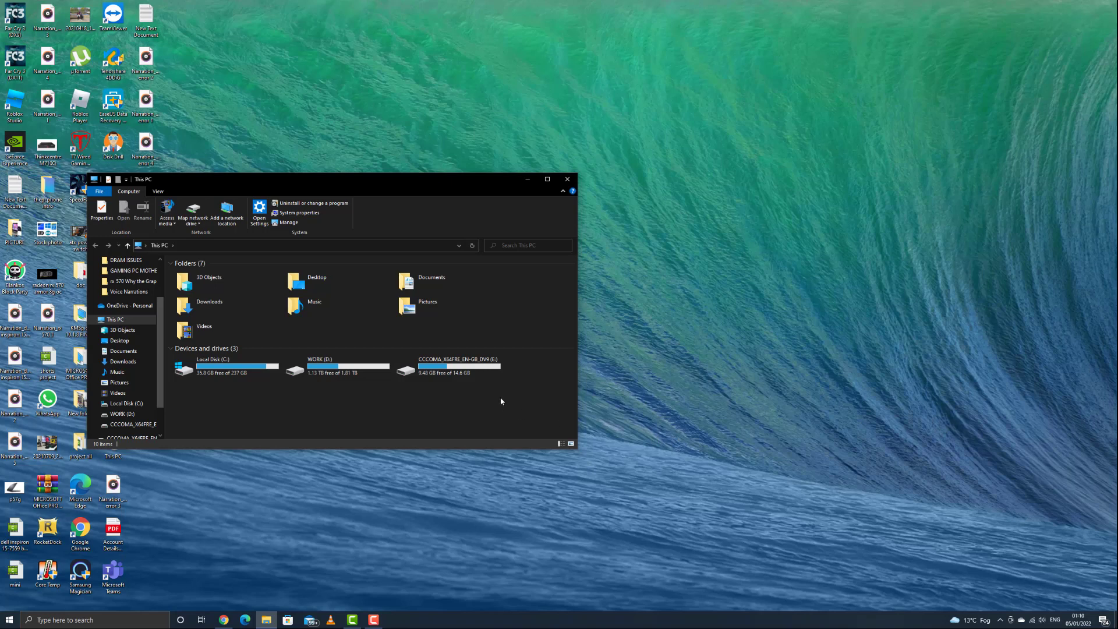
pyautogui.moveTo(460, 405)
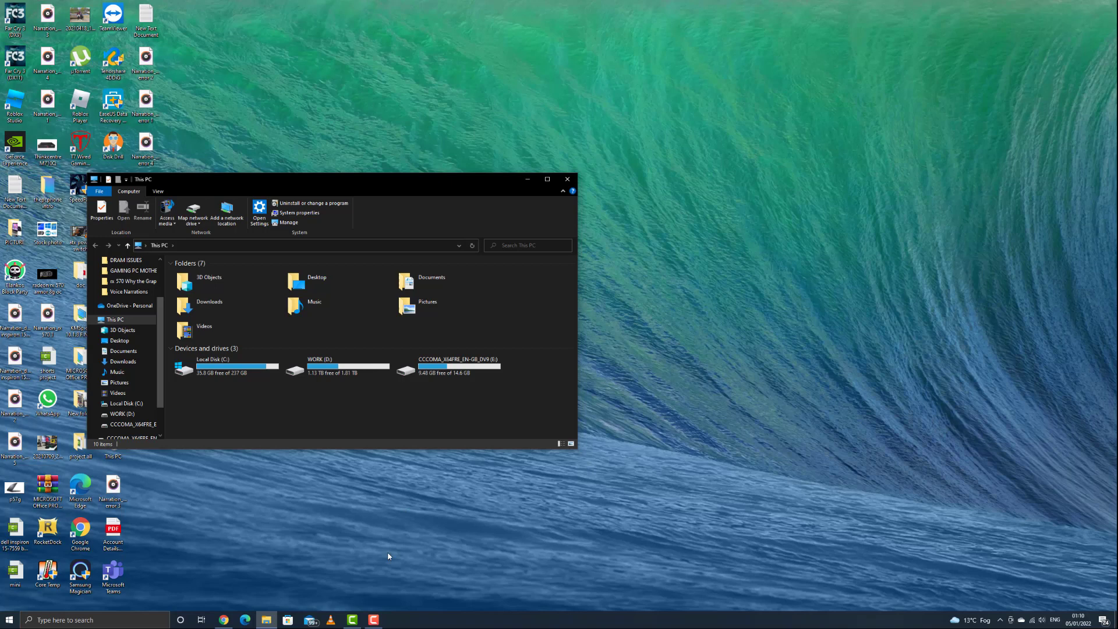
pyautogui.moveTo(375, 610)
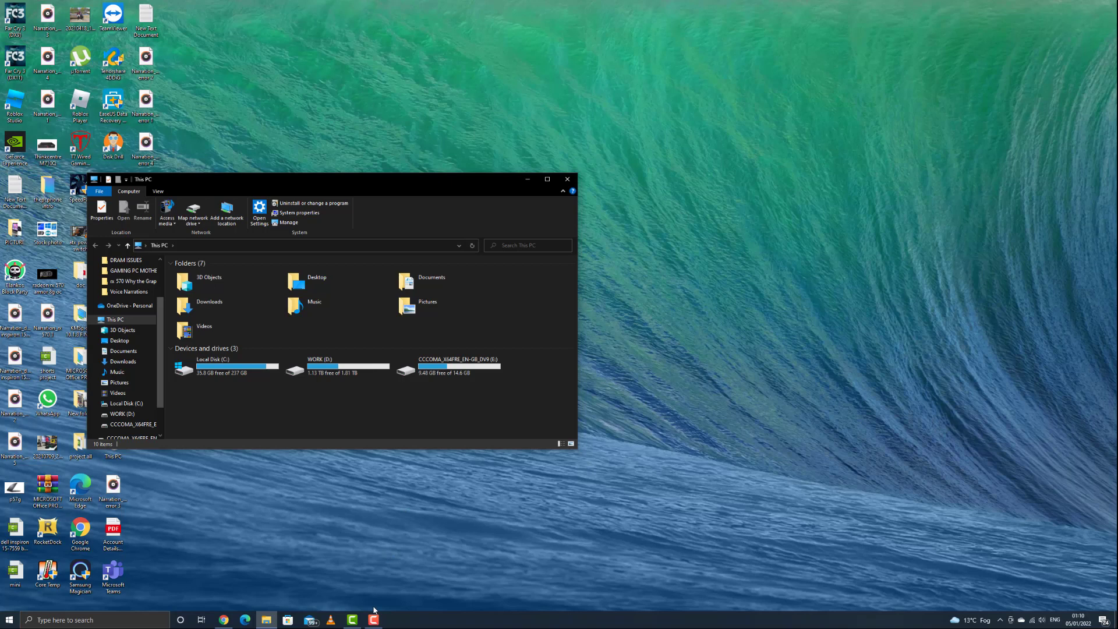